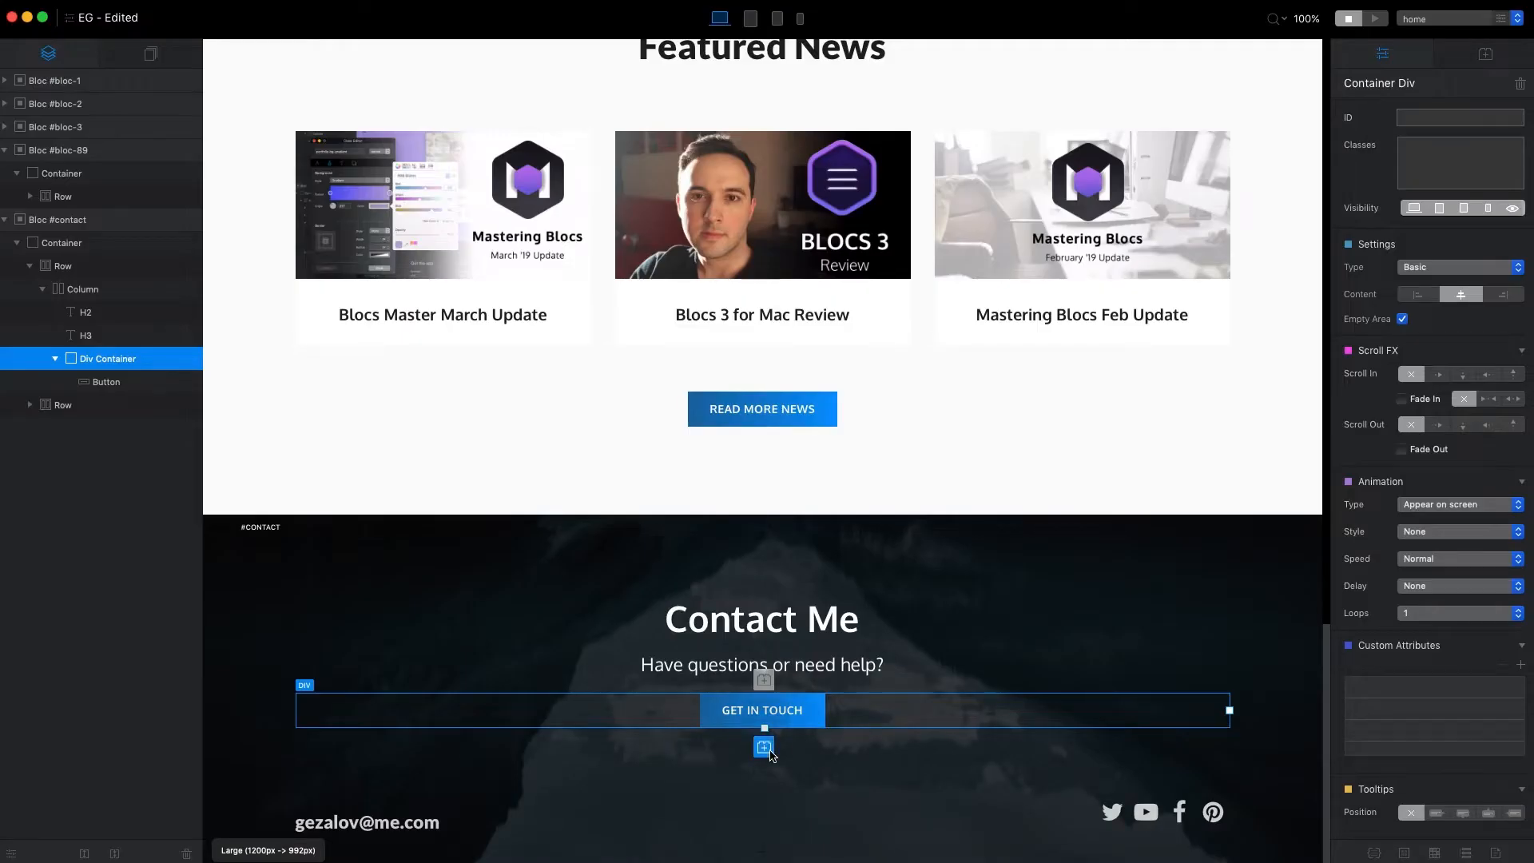
Add a Modal bric to the Contact section and give it the ID contact-form.
text(modal)
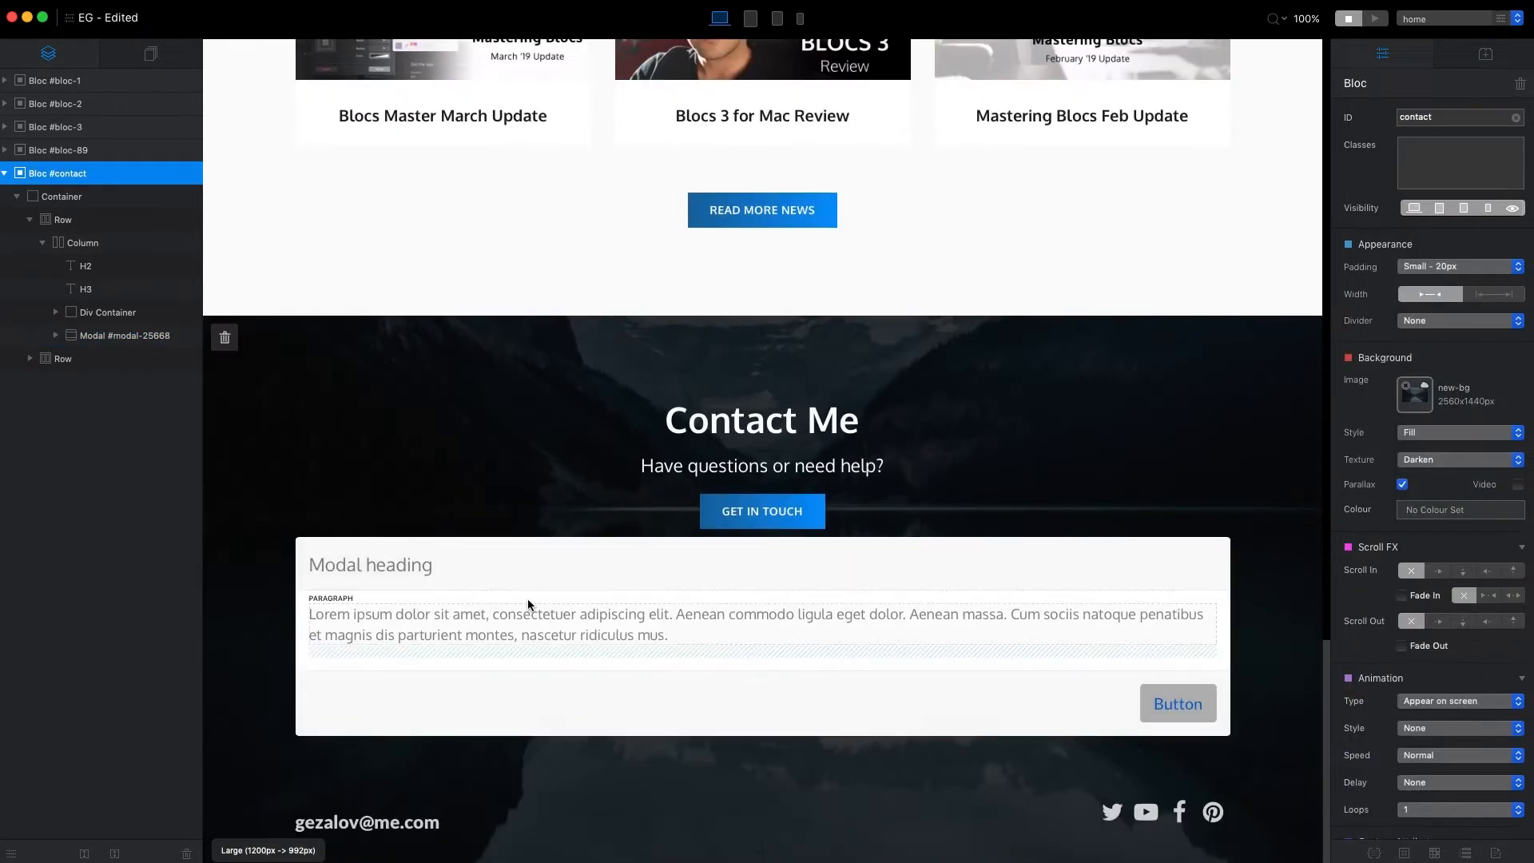
click(124, 334)
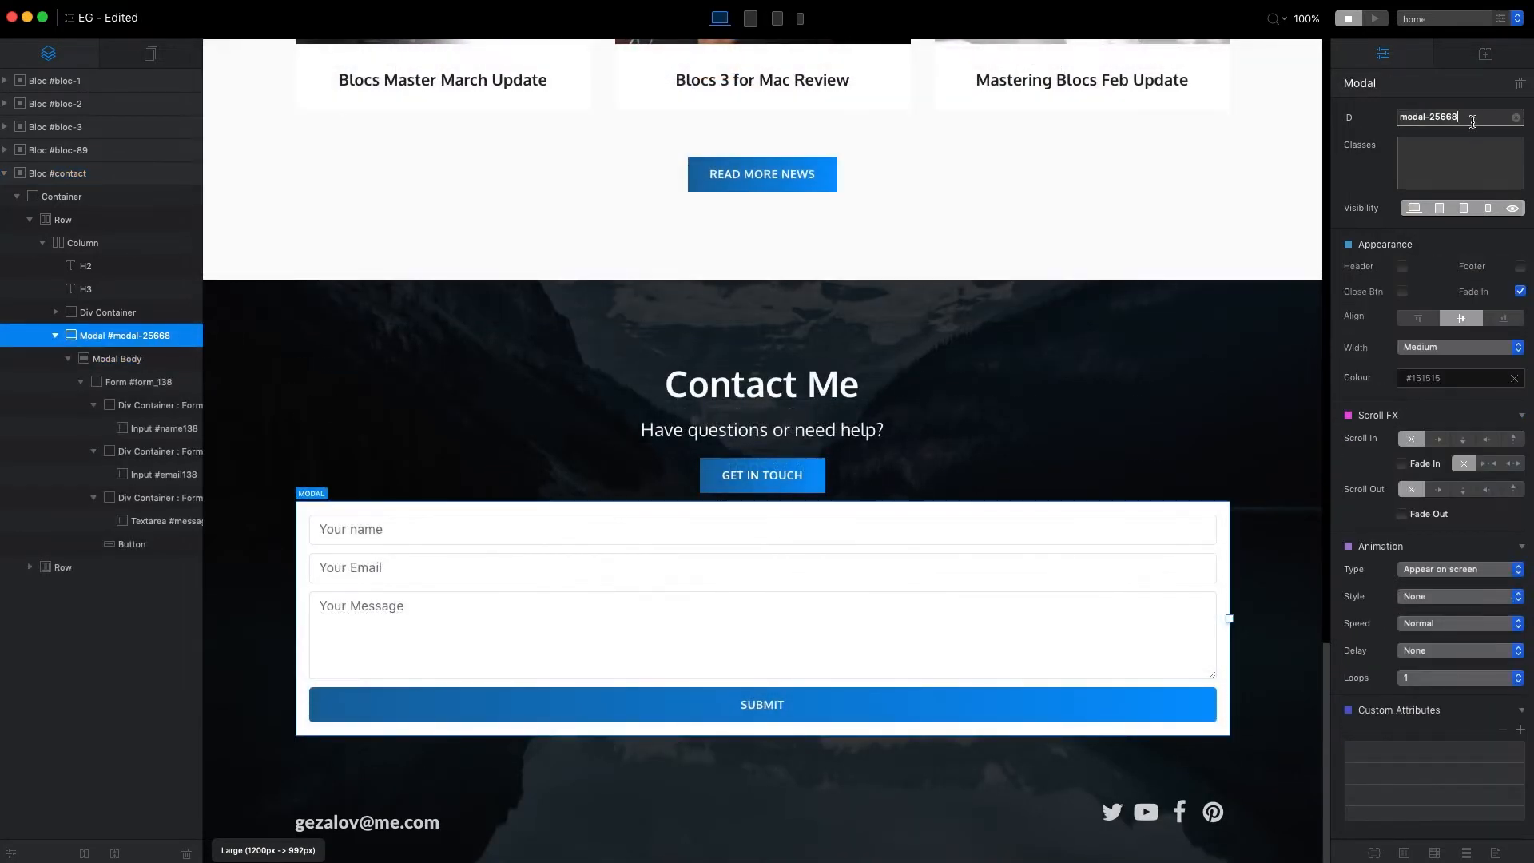
text(contact form)
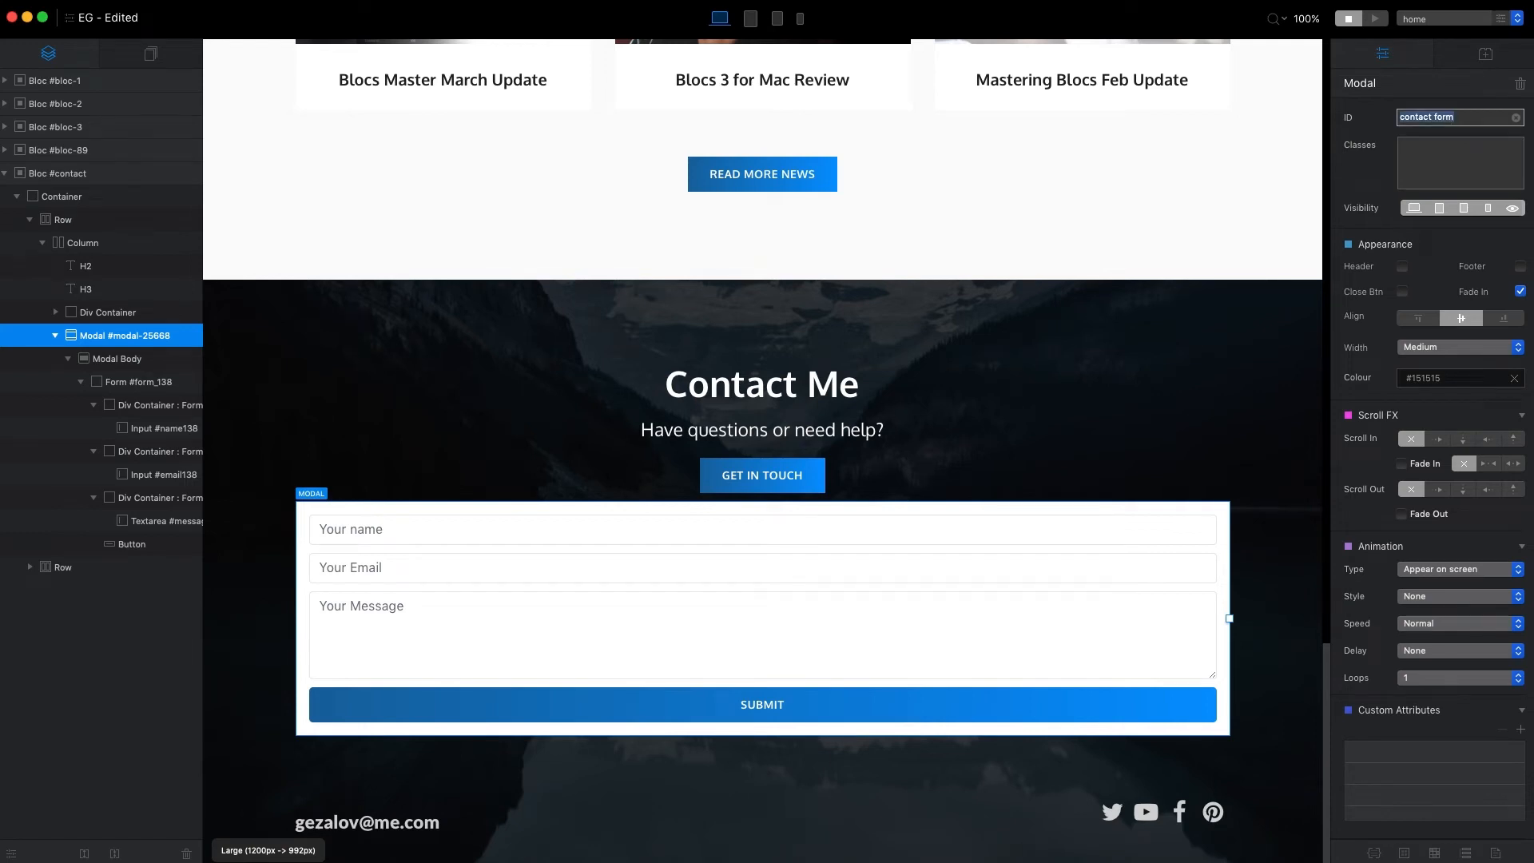
Set the Get in Touch button's interaction to Toggle Modal #contact-form.
click(761, 476)
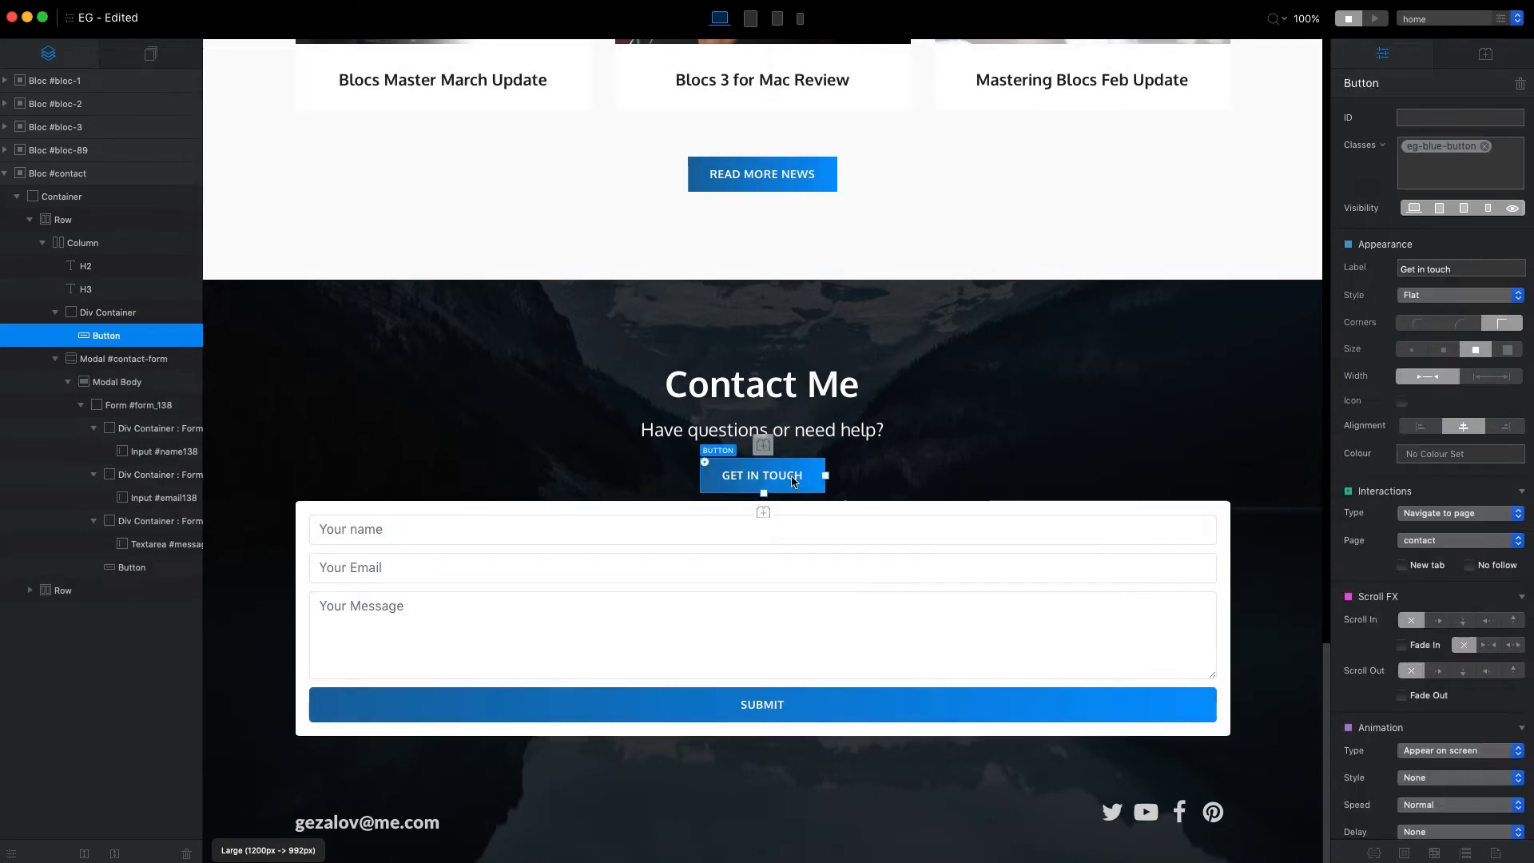
click(1457, 513)
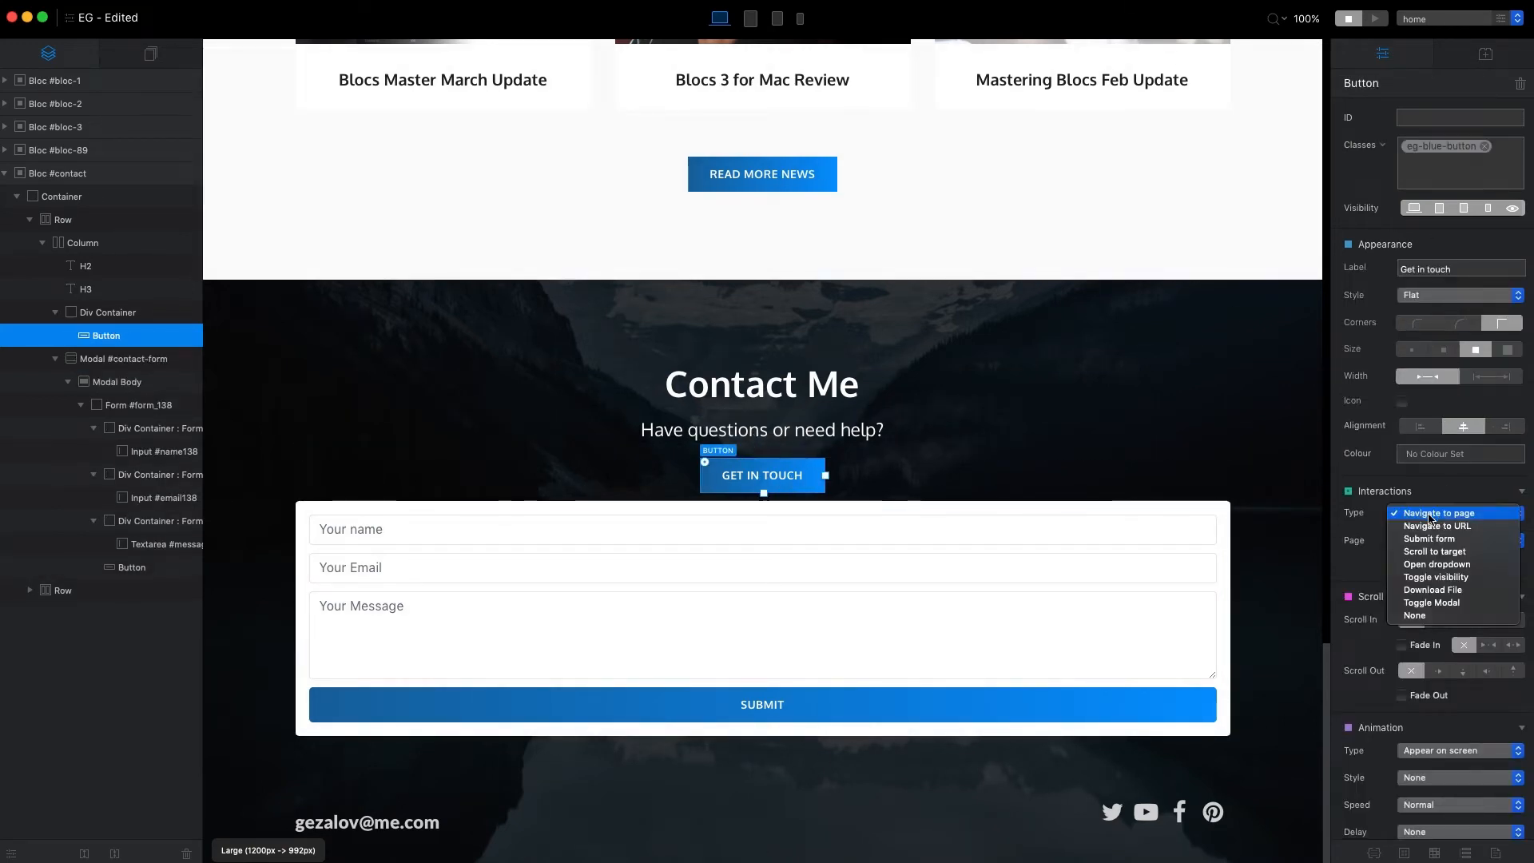
click(1431, 602)
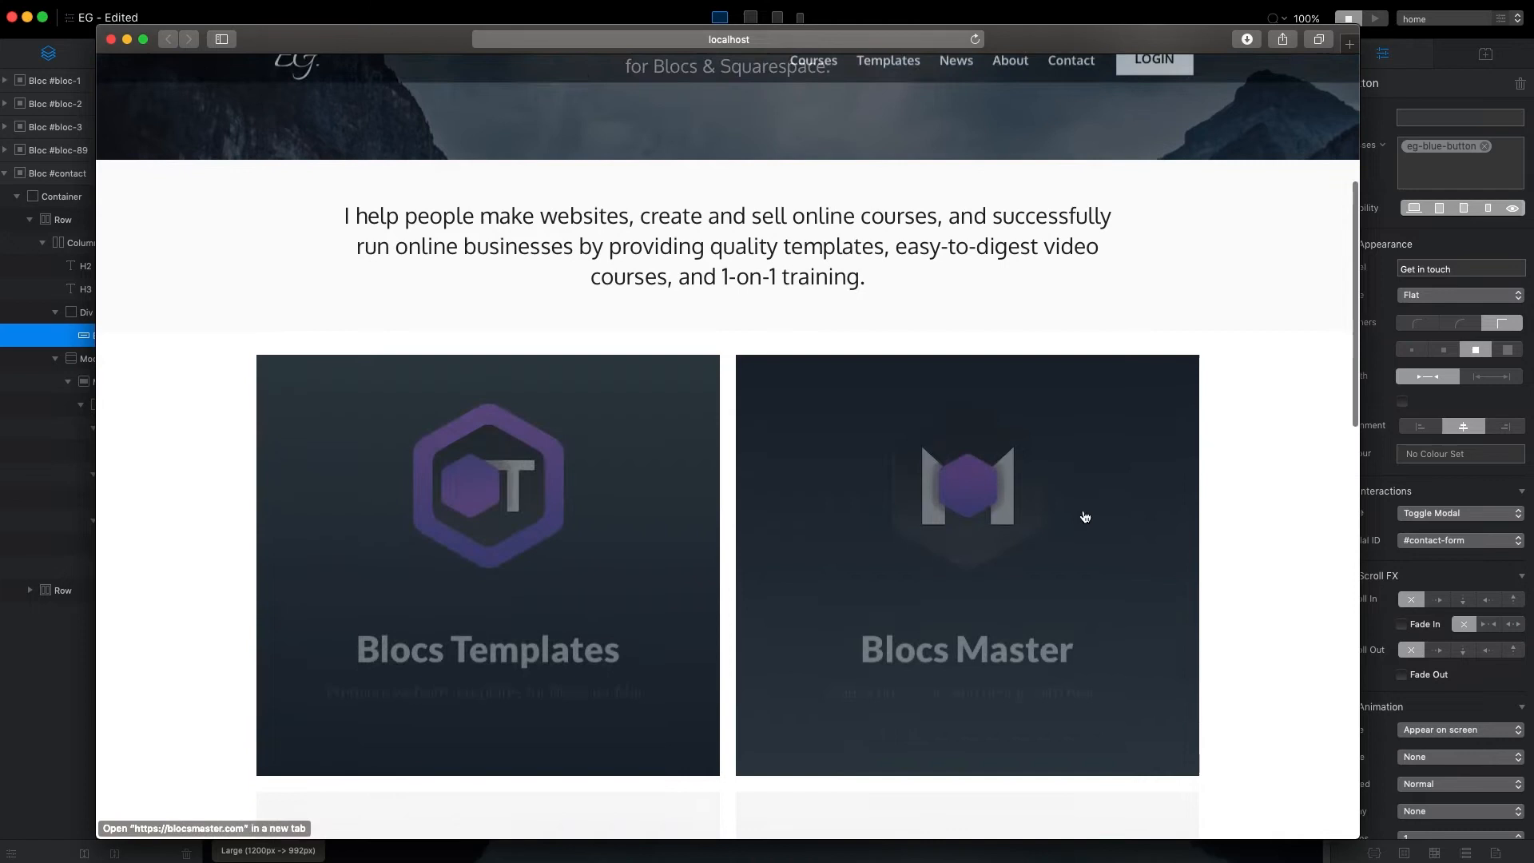
Open the contact-form popup via Get in Touch in the preview, try a field, and close it.
scroll(down, 3)
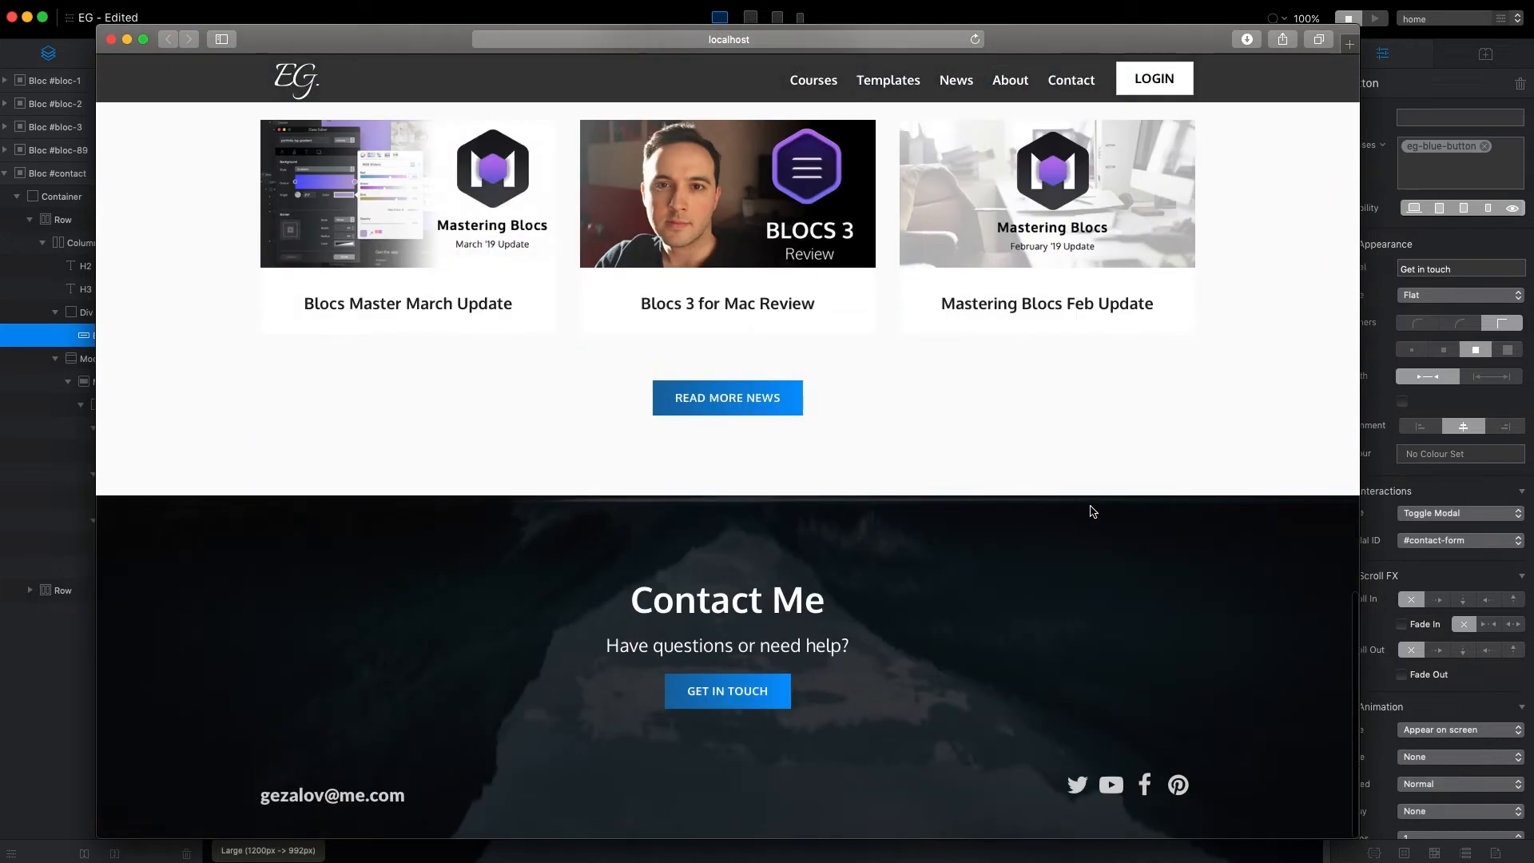
click(727, 690)
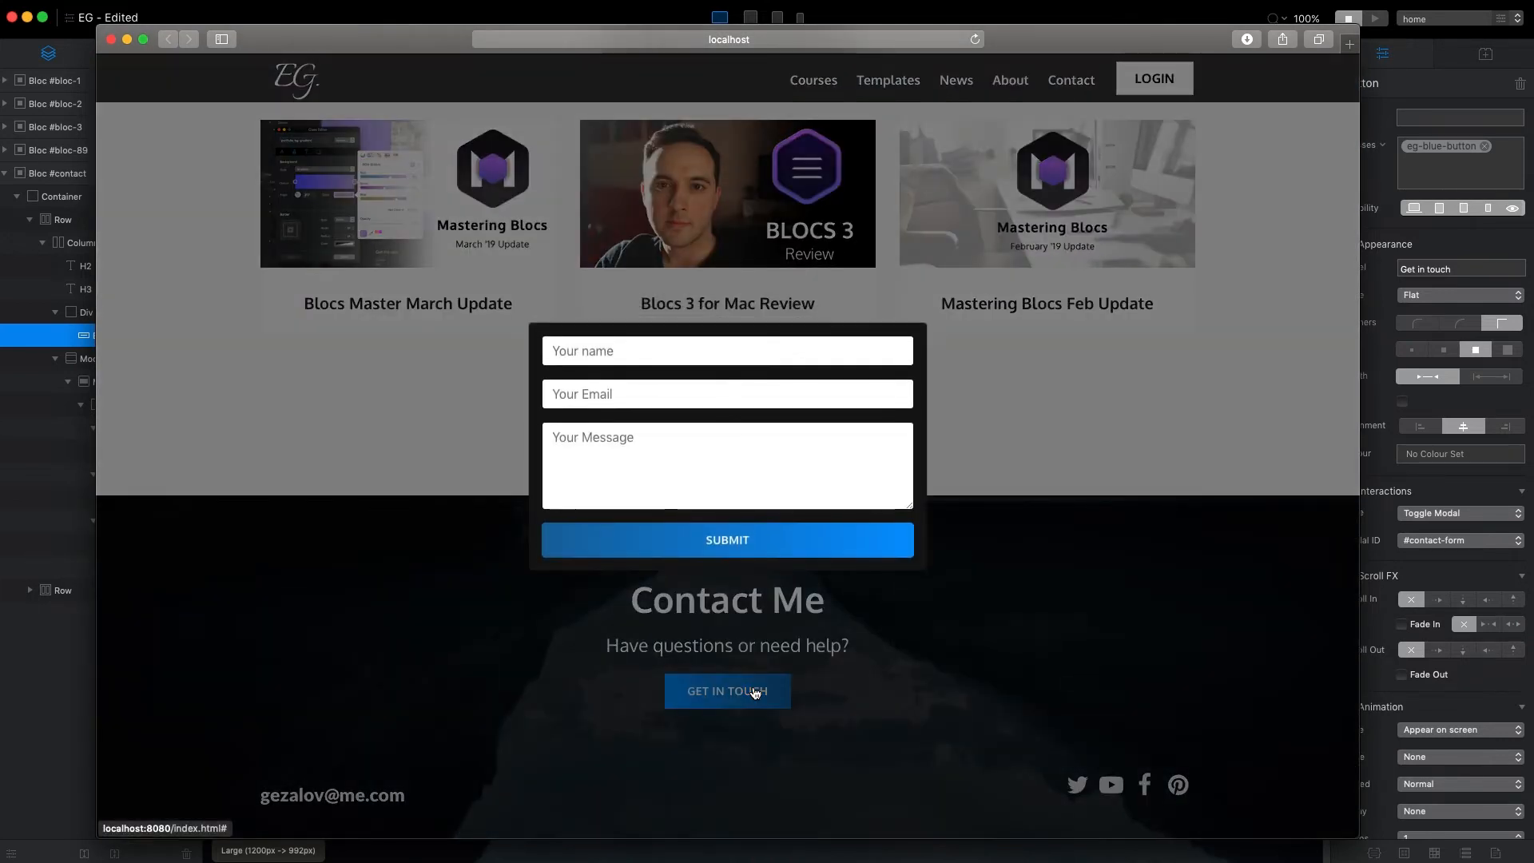
click(727, 393)
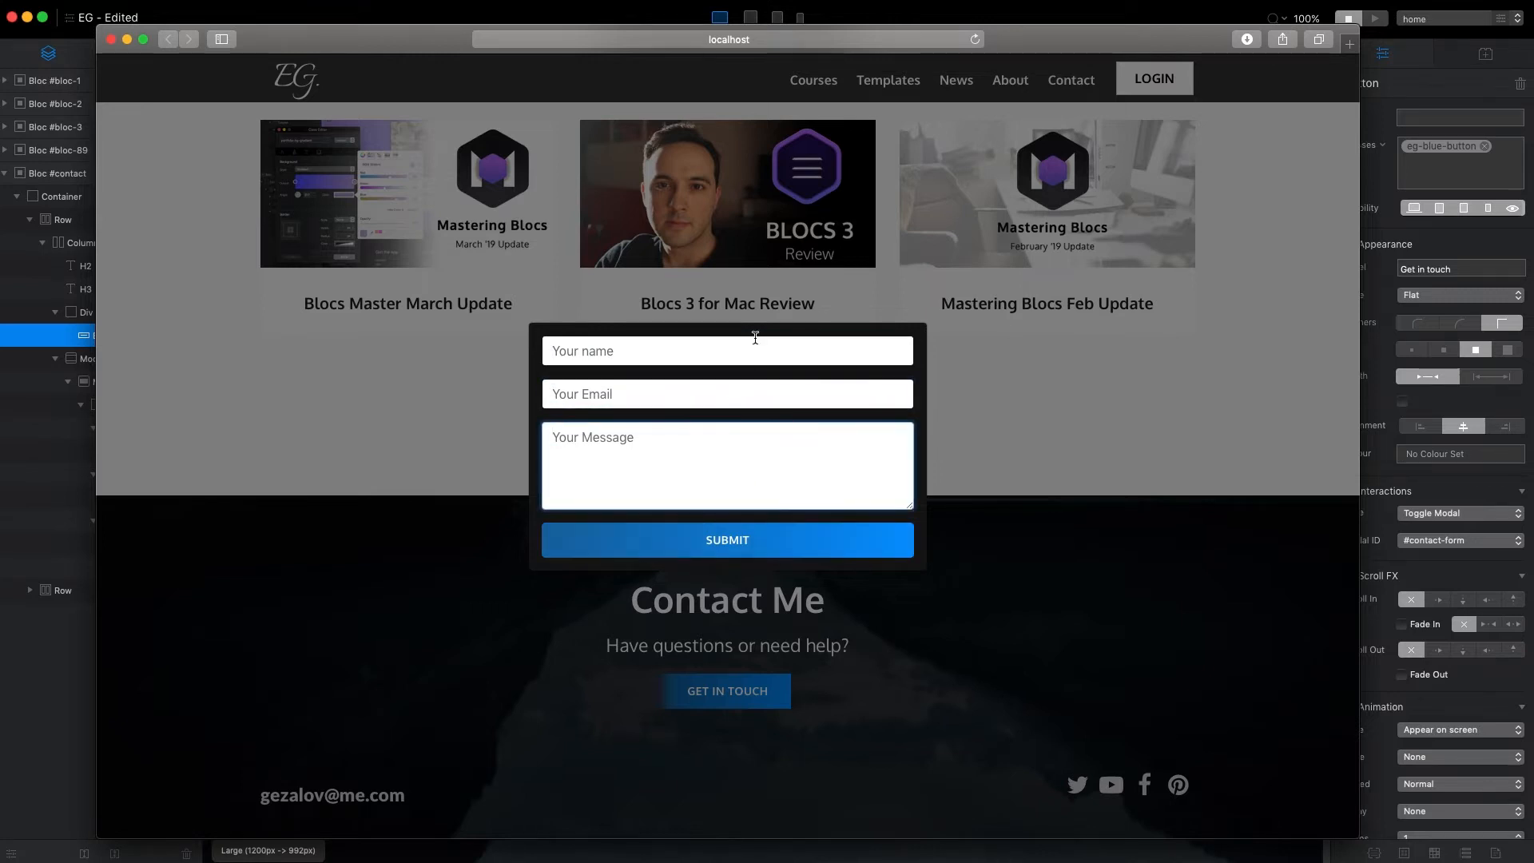
click(138, 733)
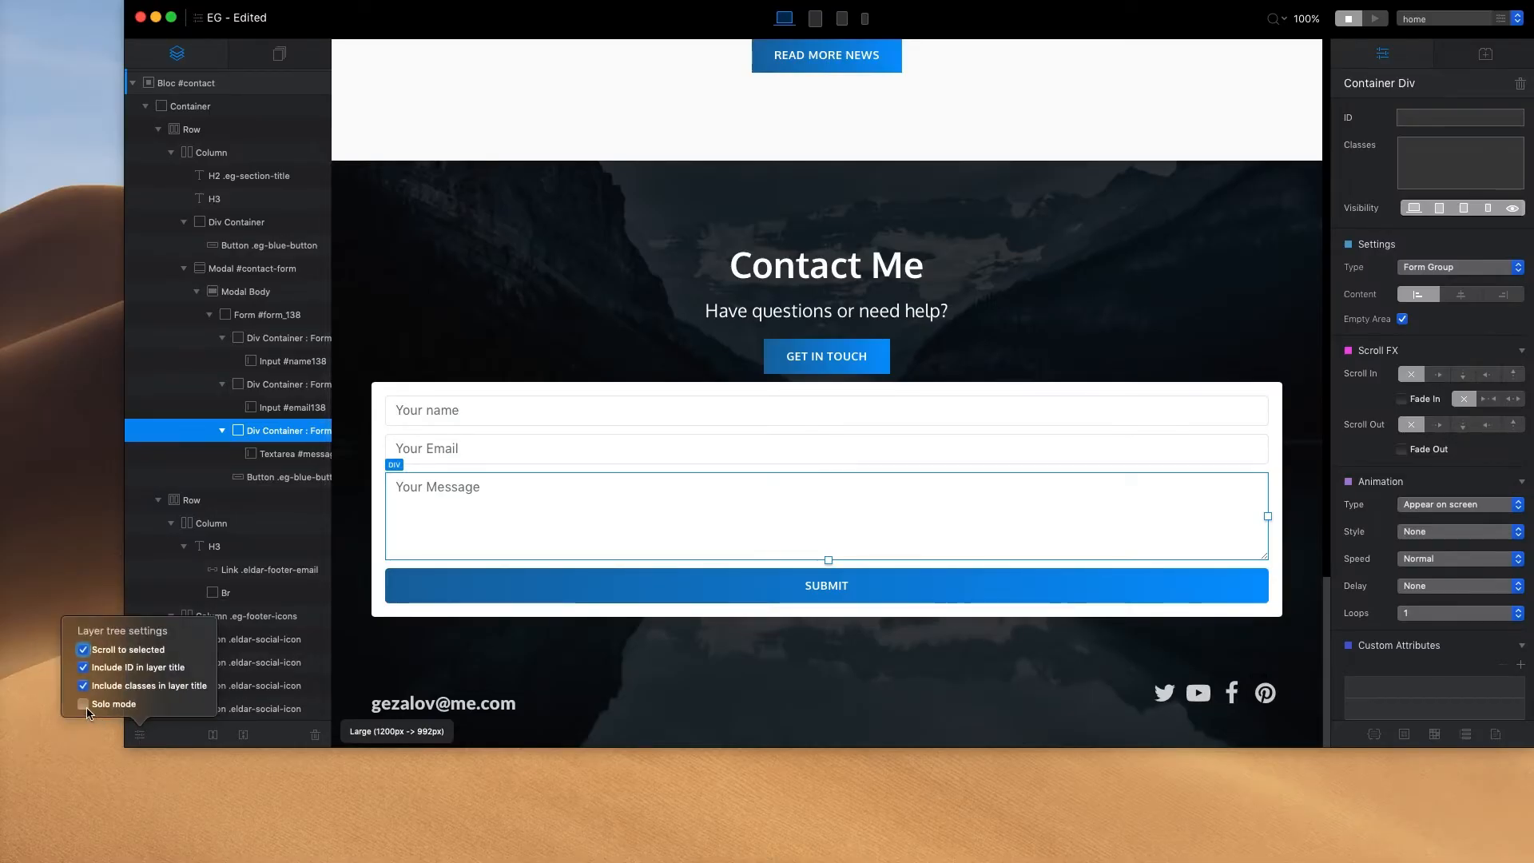
Enable Solo mode, then expand bloc-3, its container and bloc-89 so others collapse.
click(83, 703)
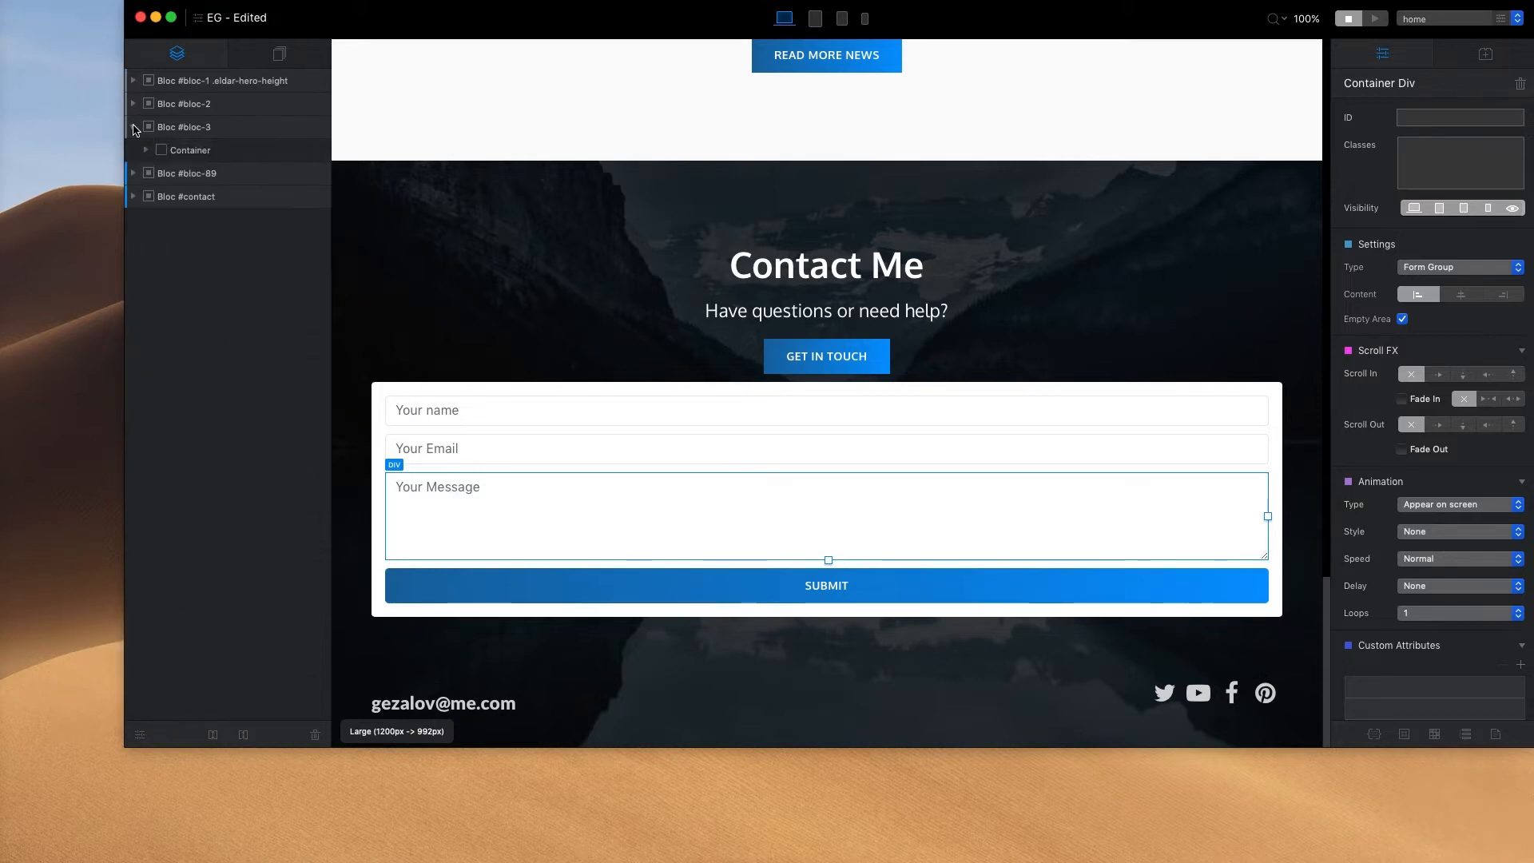
click(144, 150)
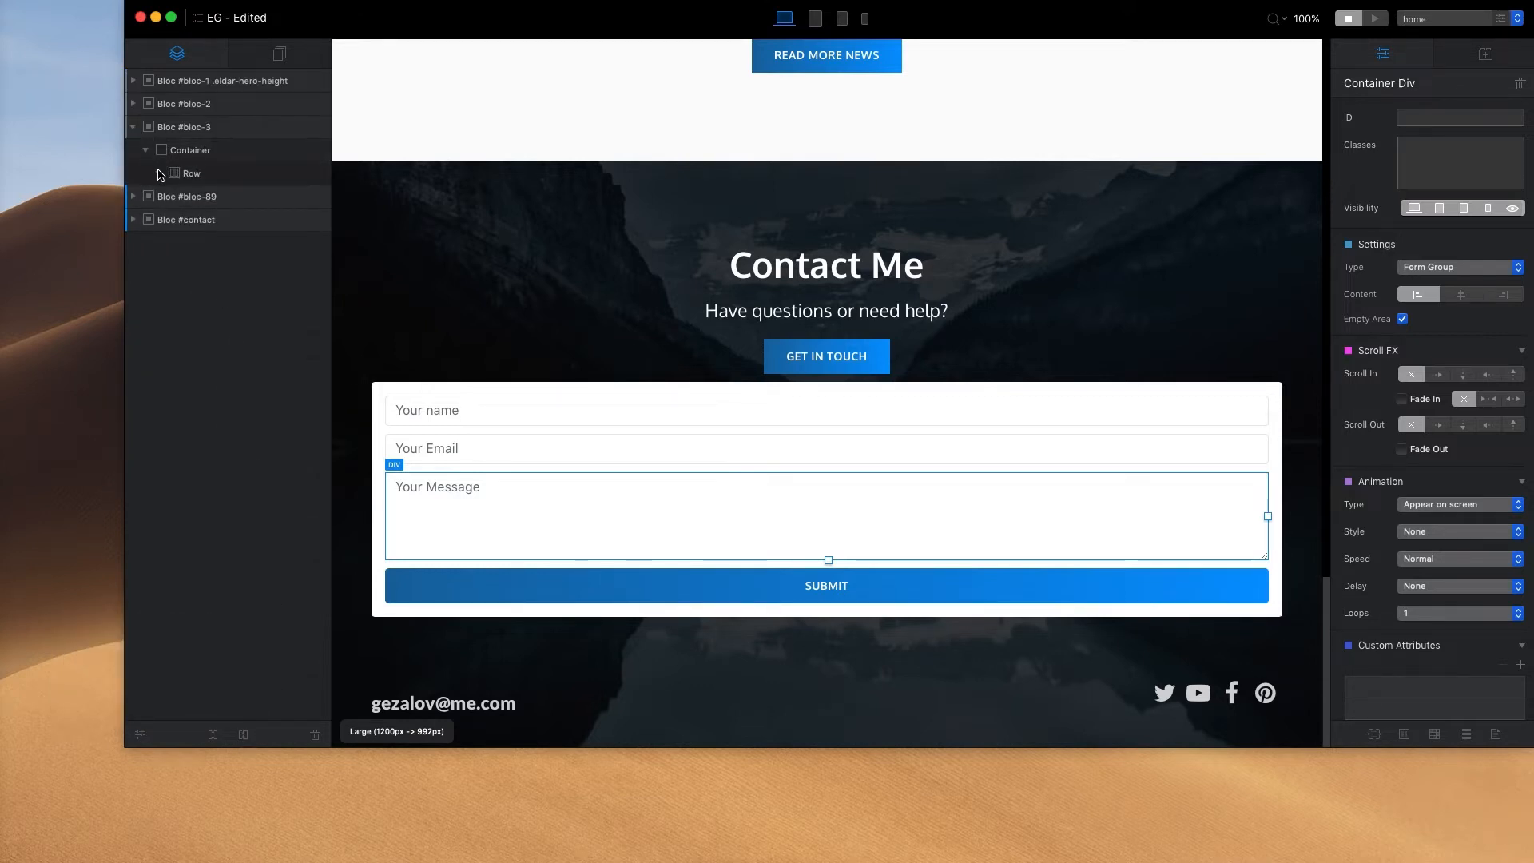
click(158, 172)
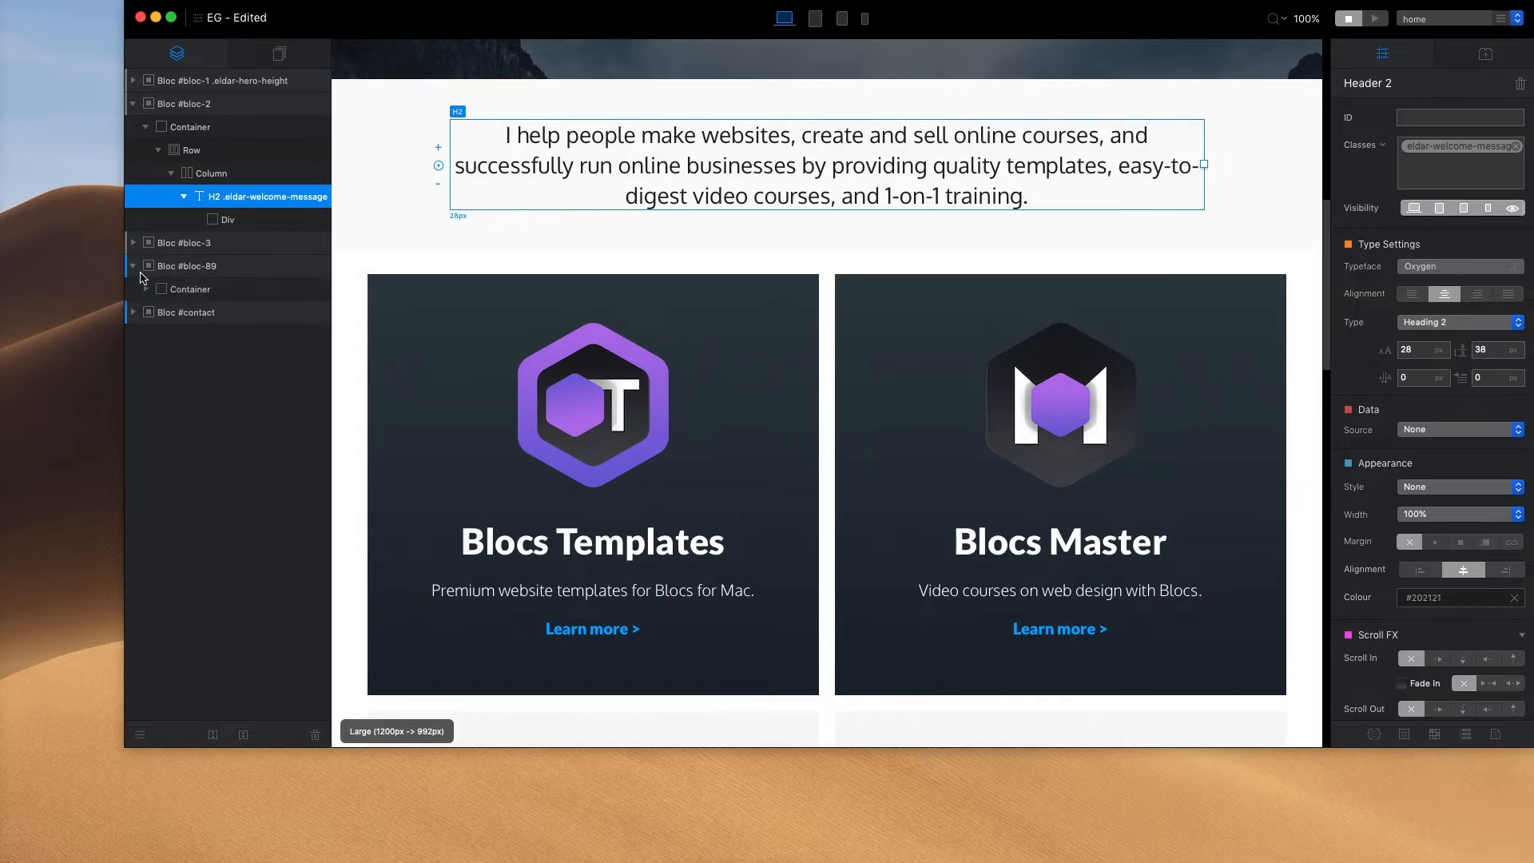
click(158, 289)
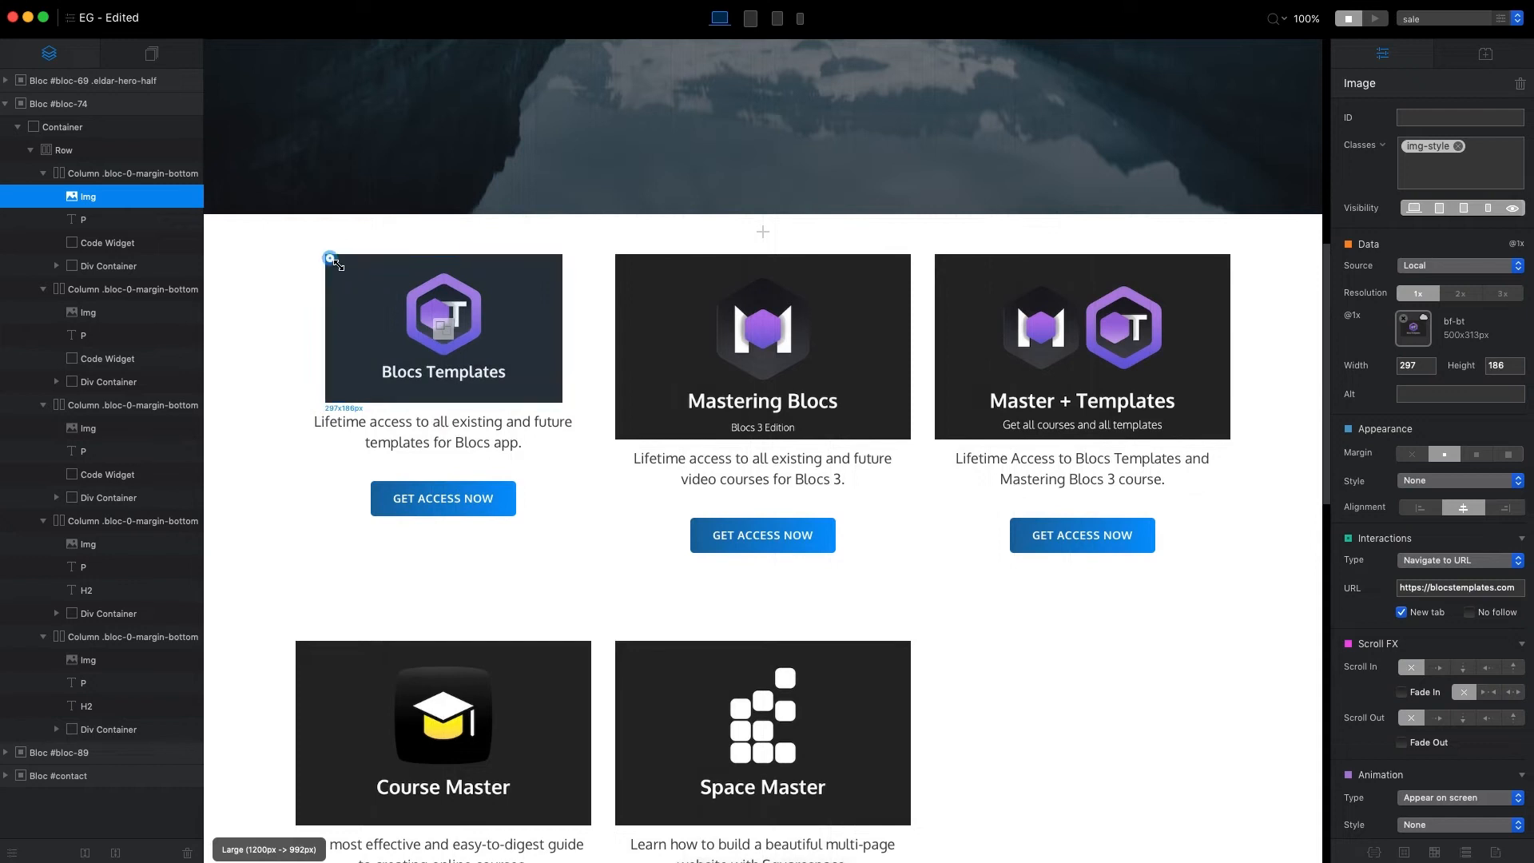
Select the Blocs Templates product image on the sale page before opening Project Settings.
click(441, 431)
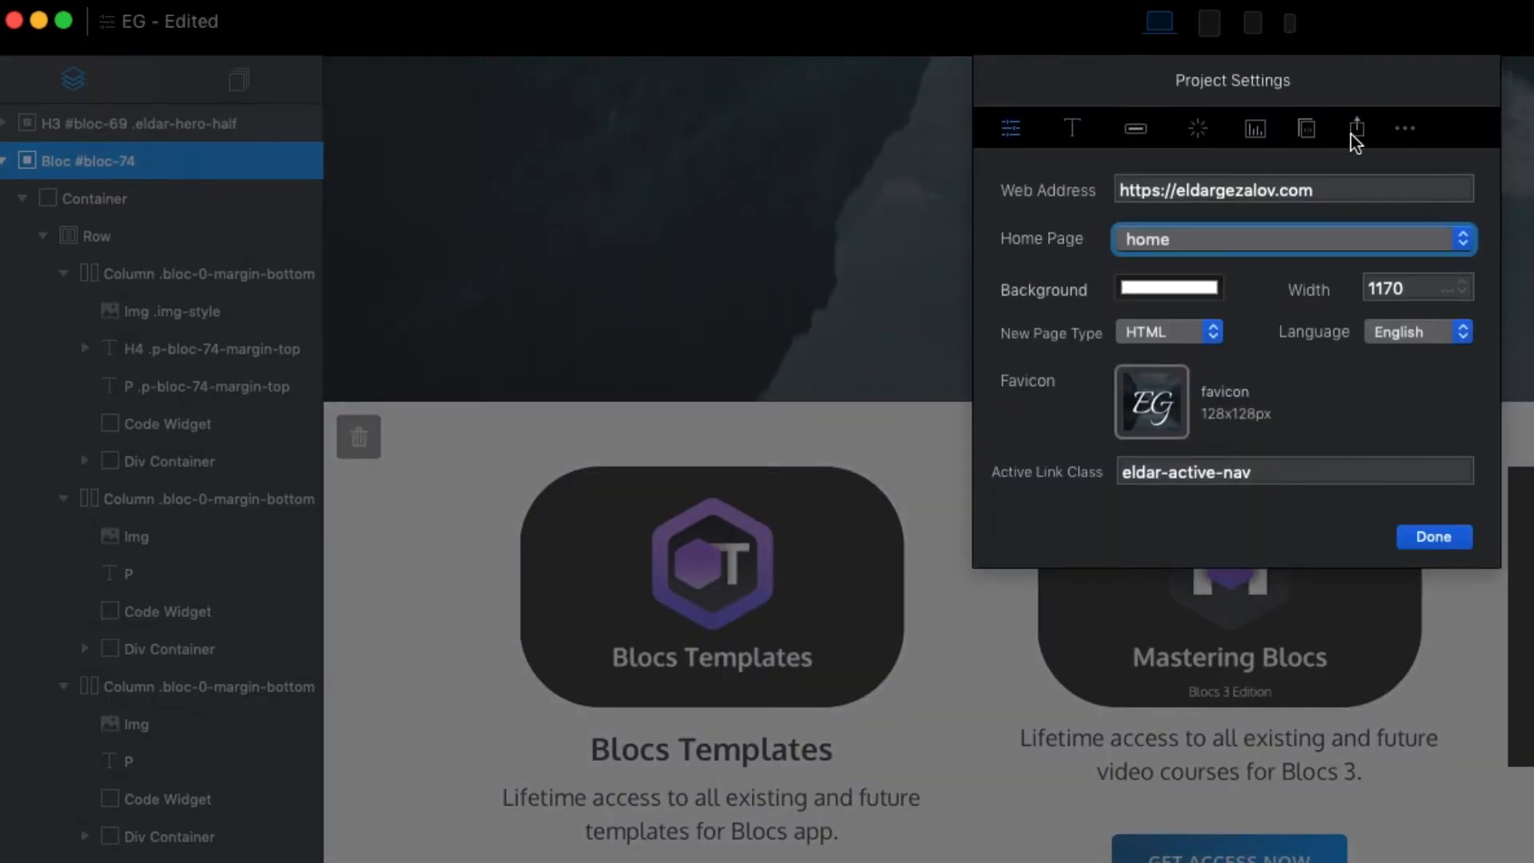
Set the project's Active Link Class to eldar-active-link.
click(1356, 128)
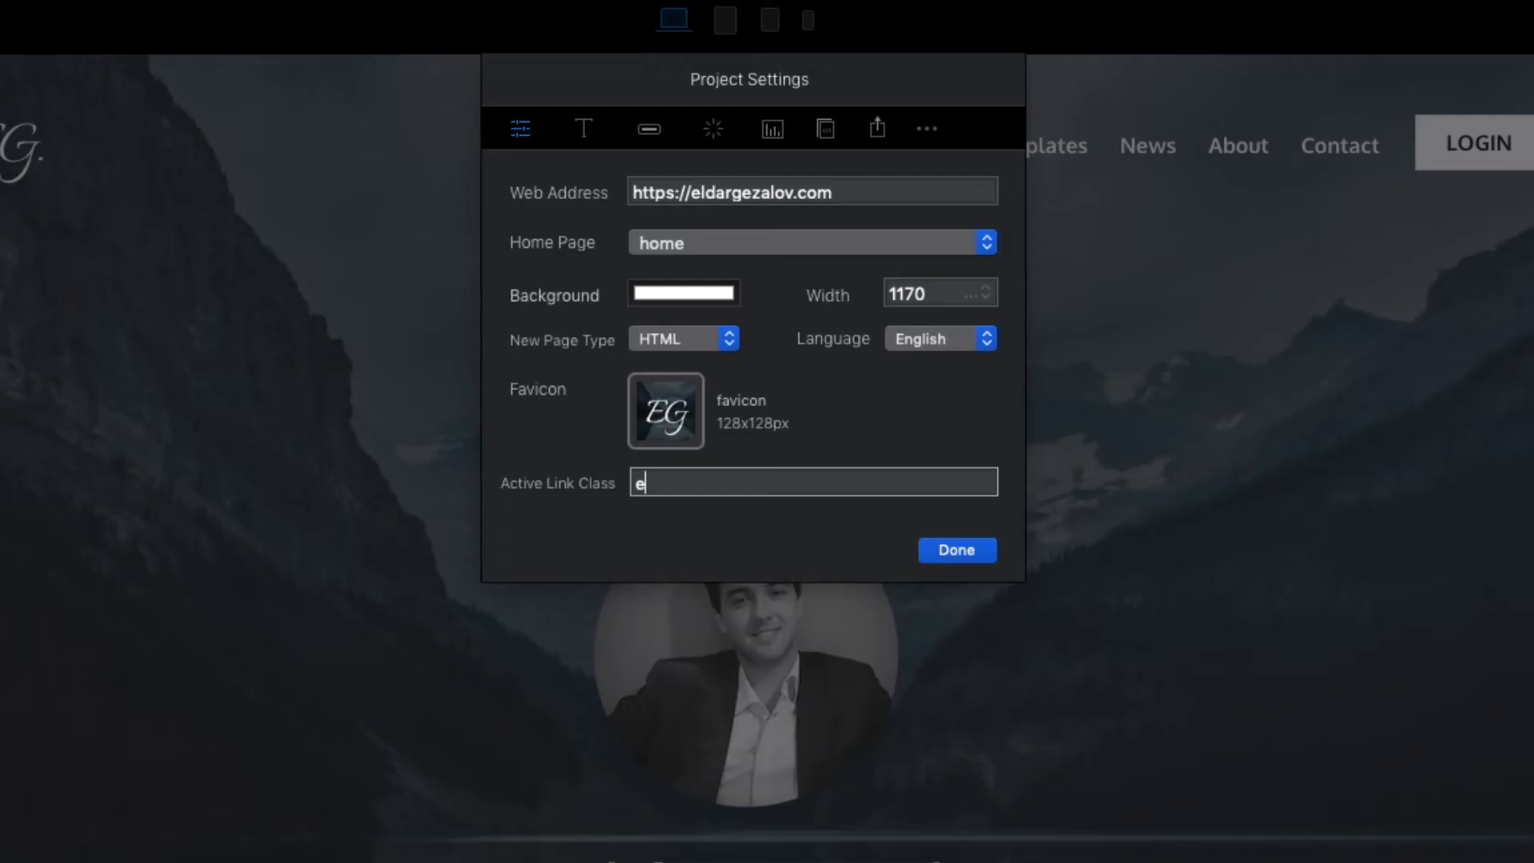
text(ldar-active-l)
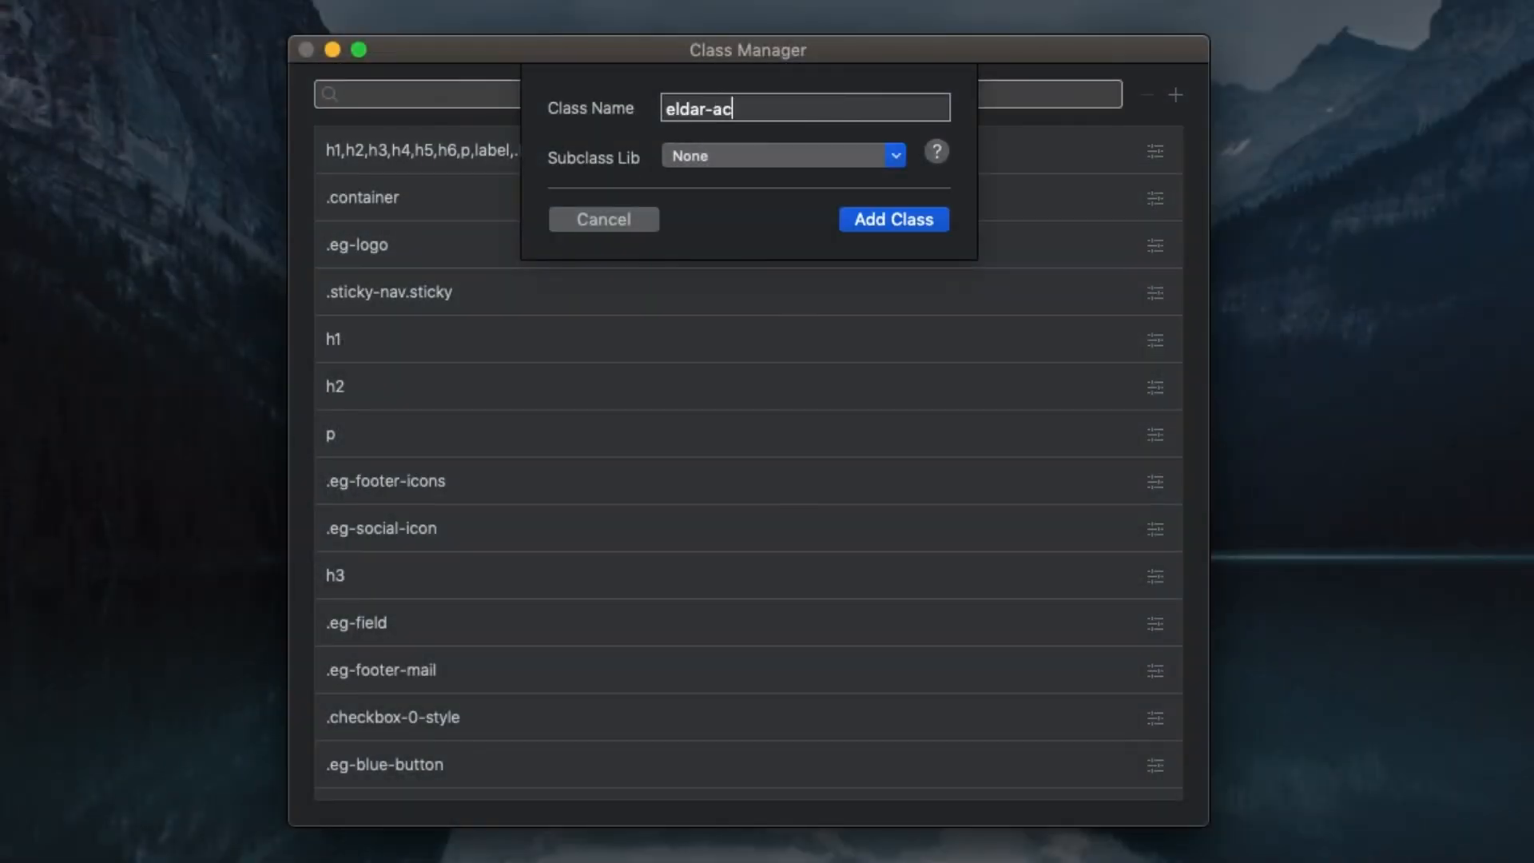
Create the eldar-active-link class with a solid border and set its border width.
click(891, 219)
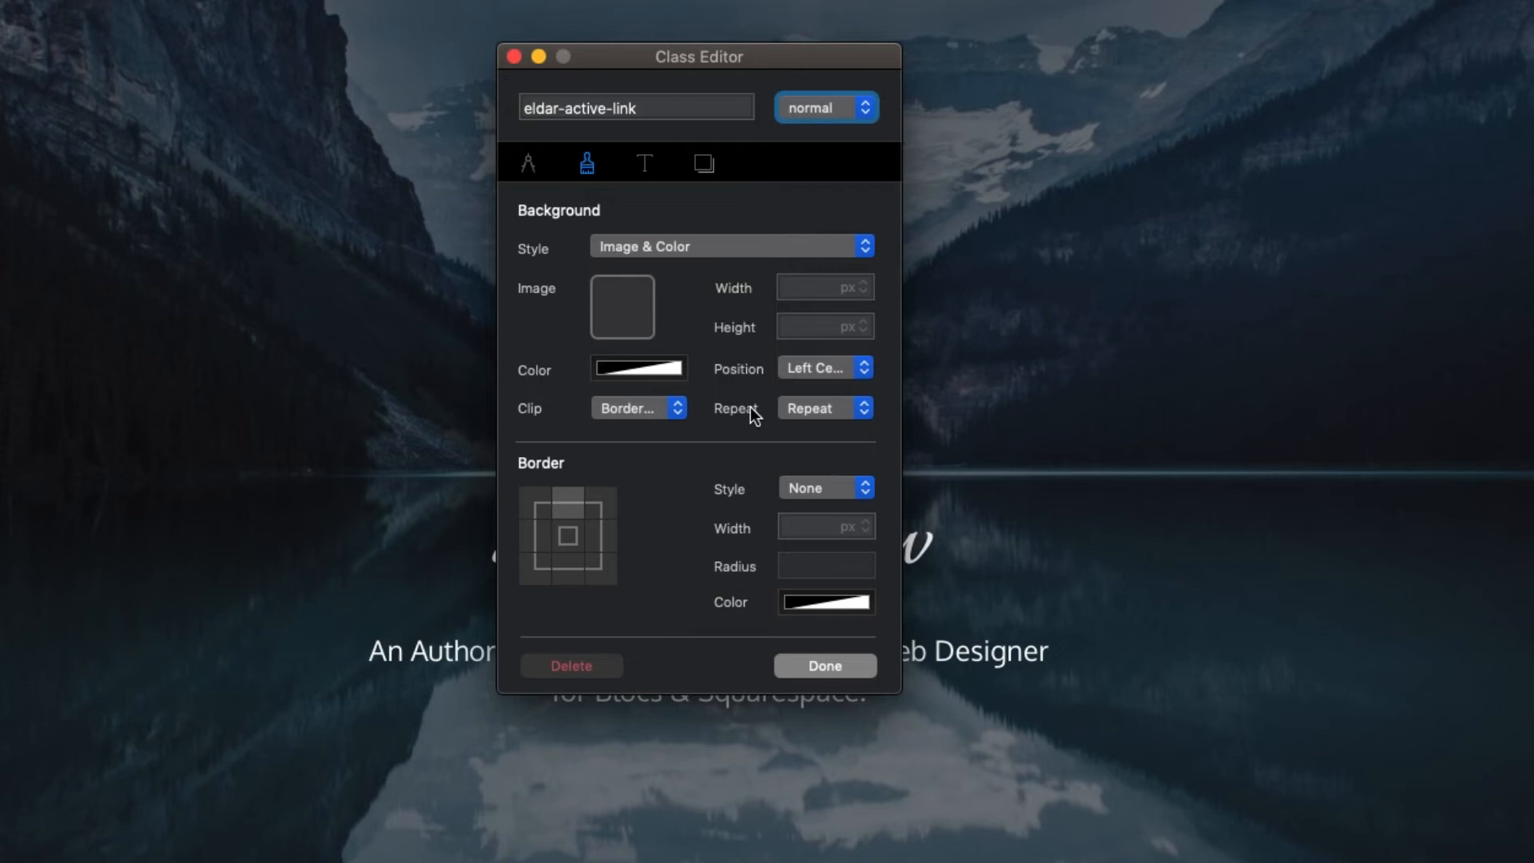
click(824, 487)
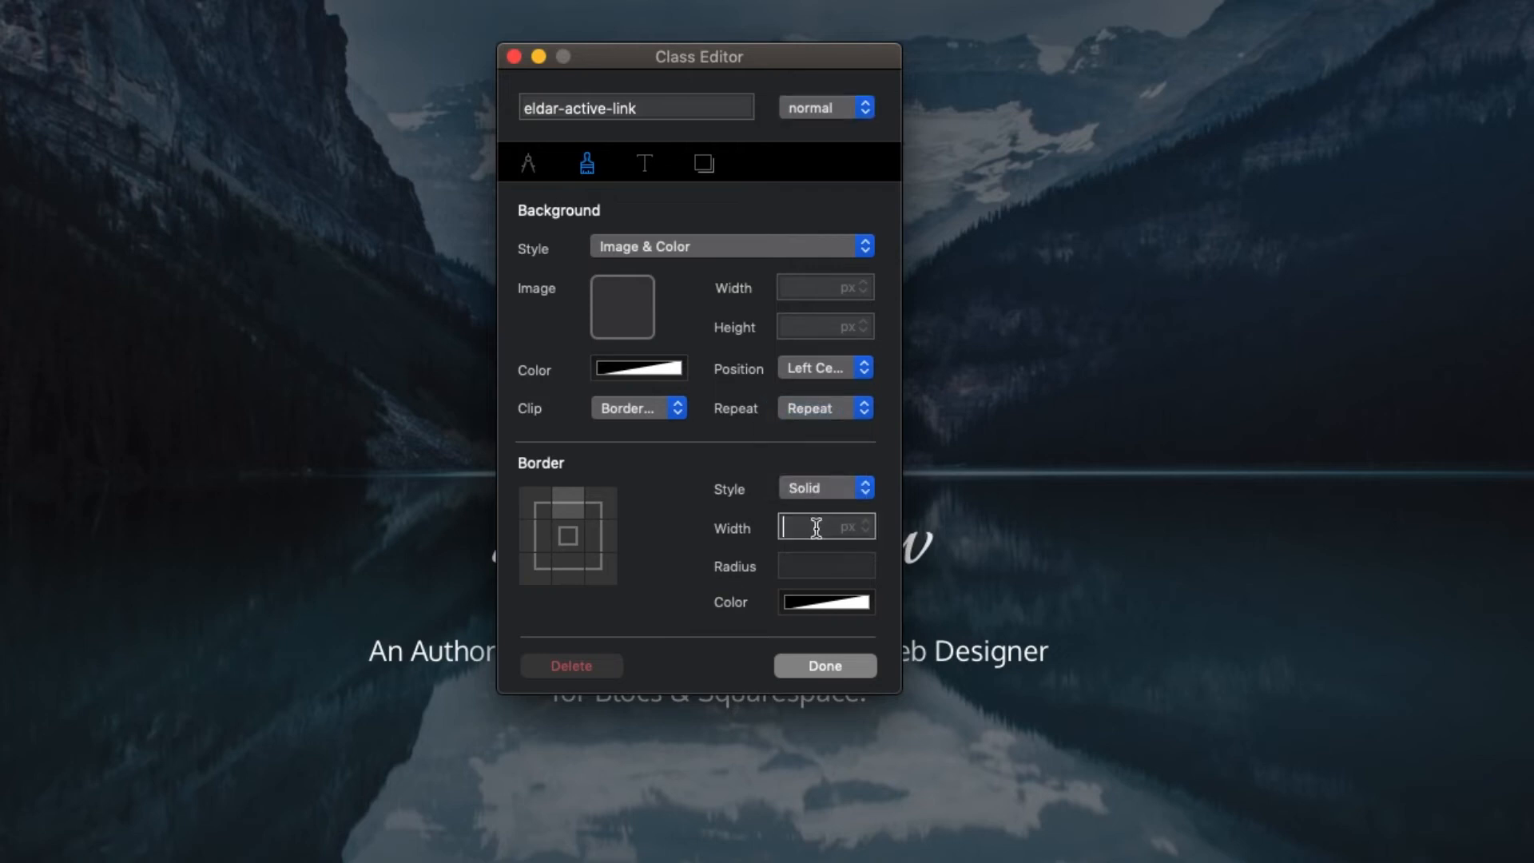
click(824, 603)
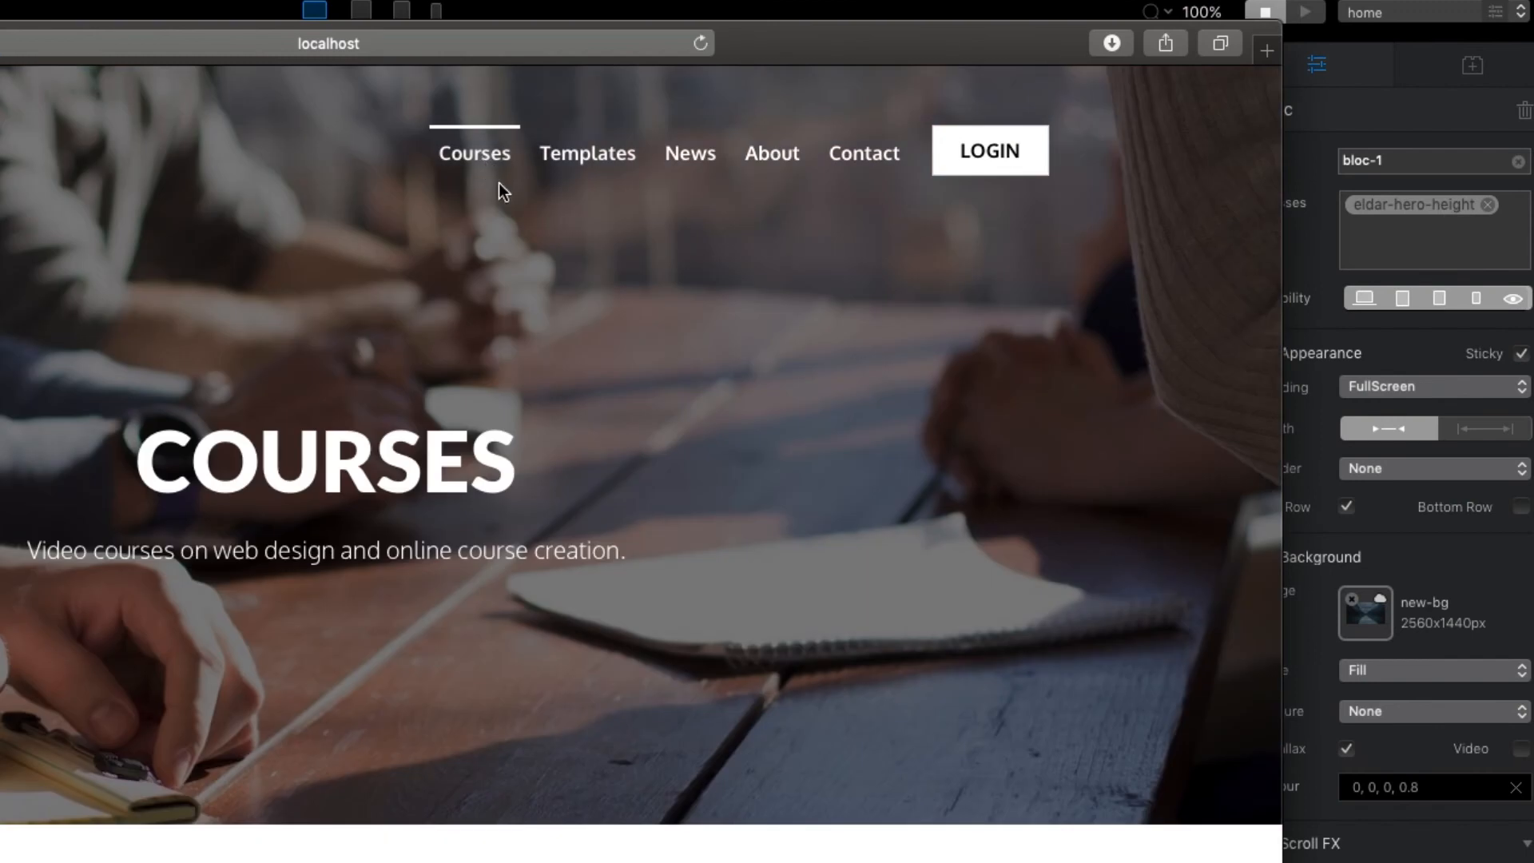
Visit the Templates and Courses preview pages to watch the active-link underline move.
click(586, 153)
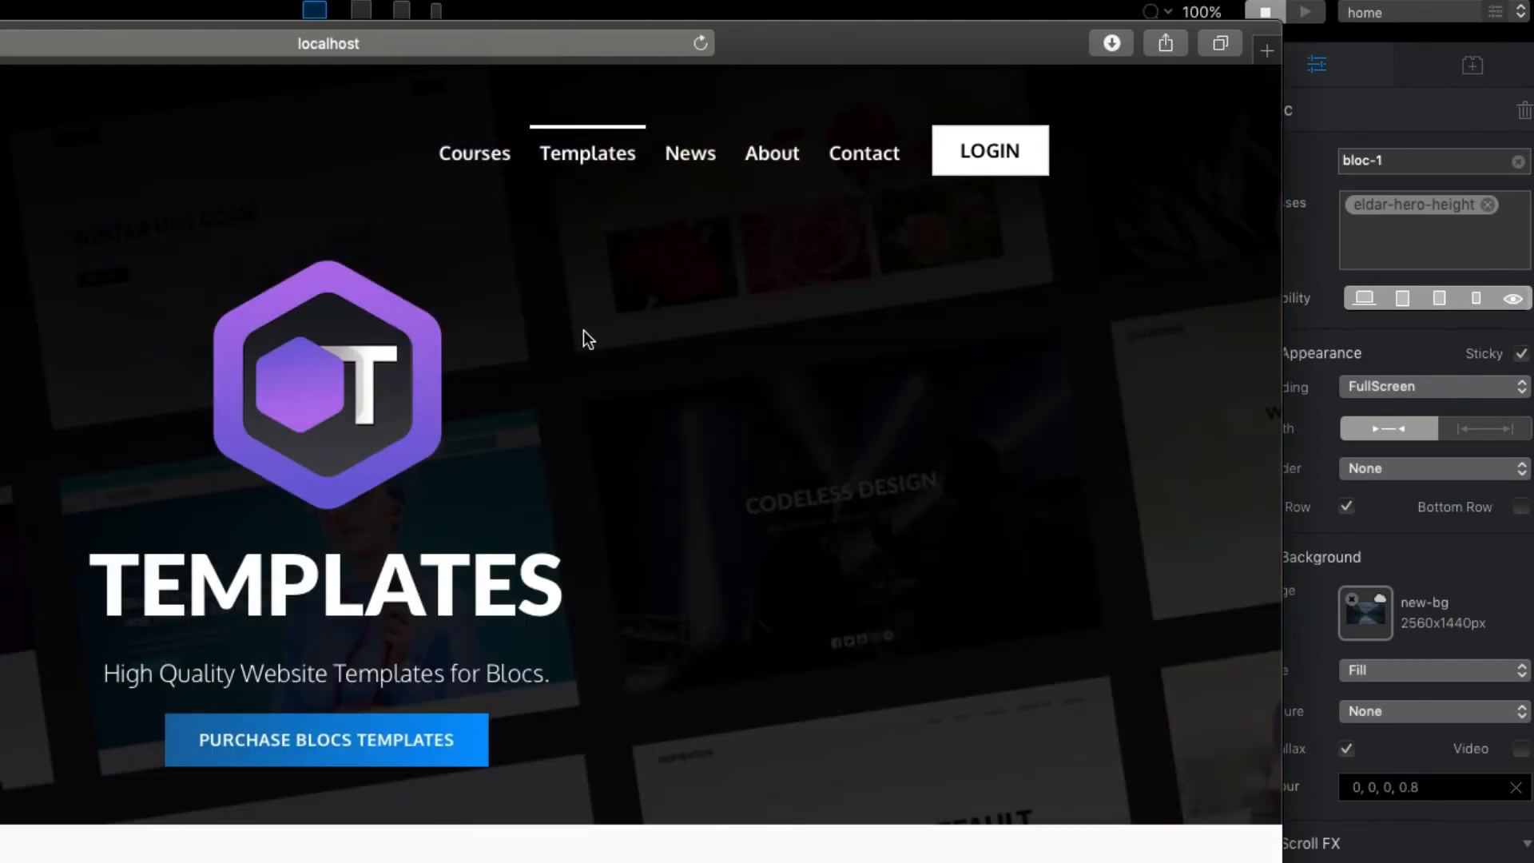
click(690, 154)
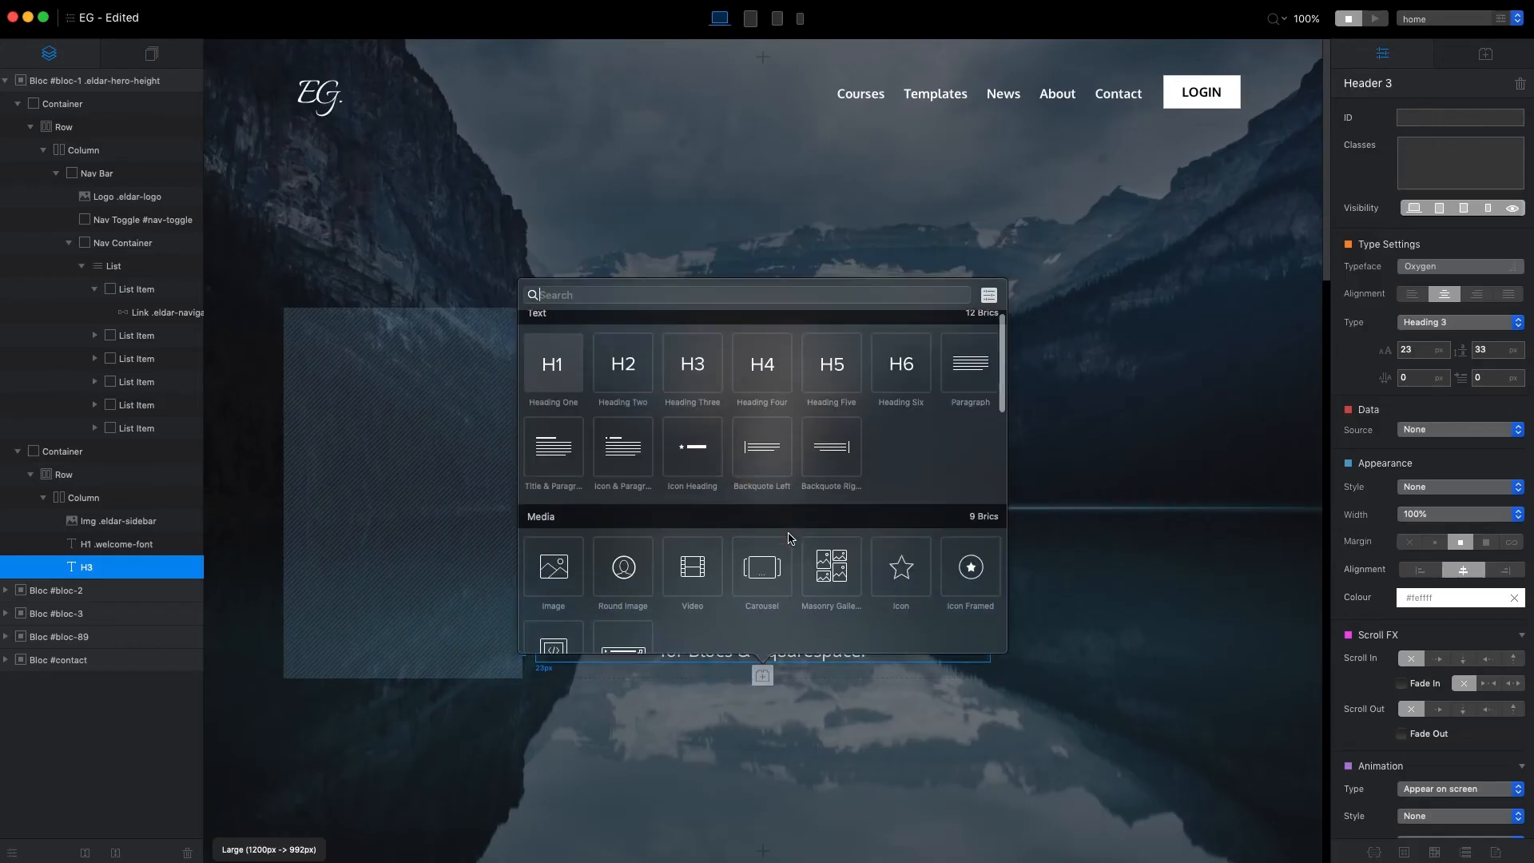
Scroll the Brics library in the side panel after adding the button under the H3.
scroll(down, 3)
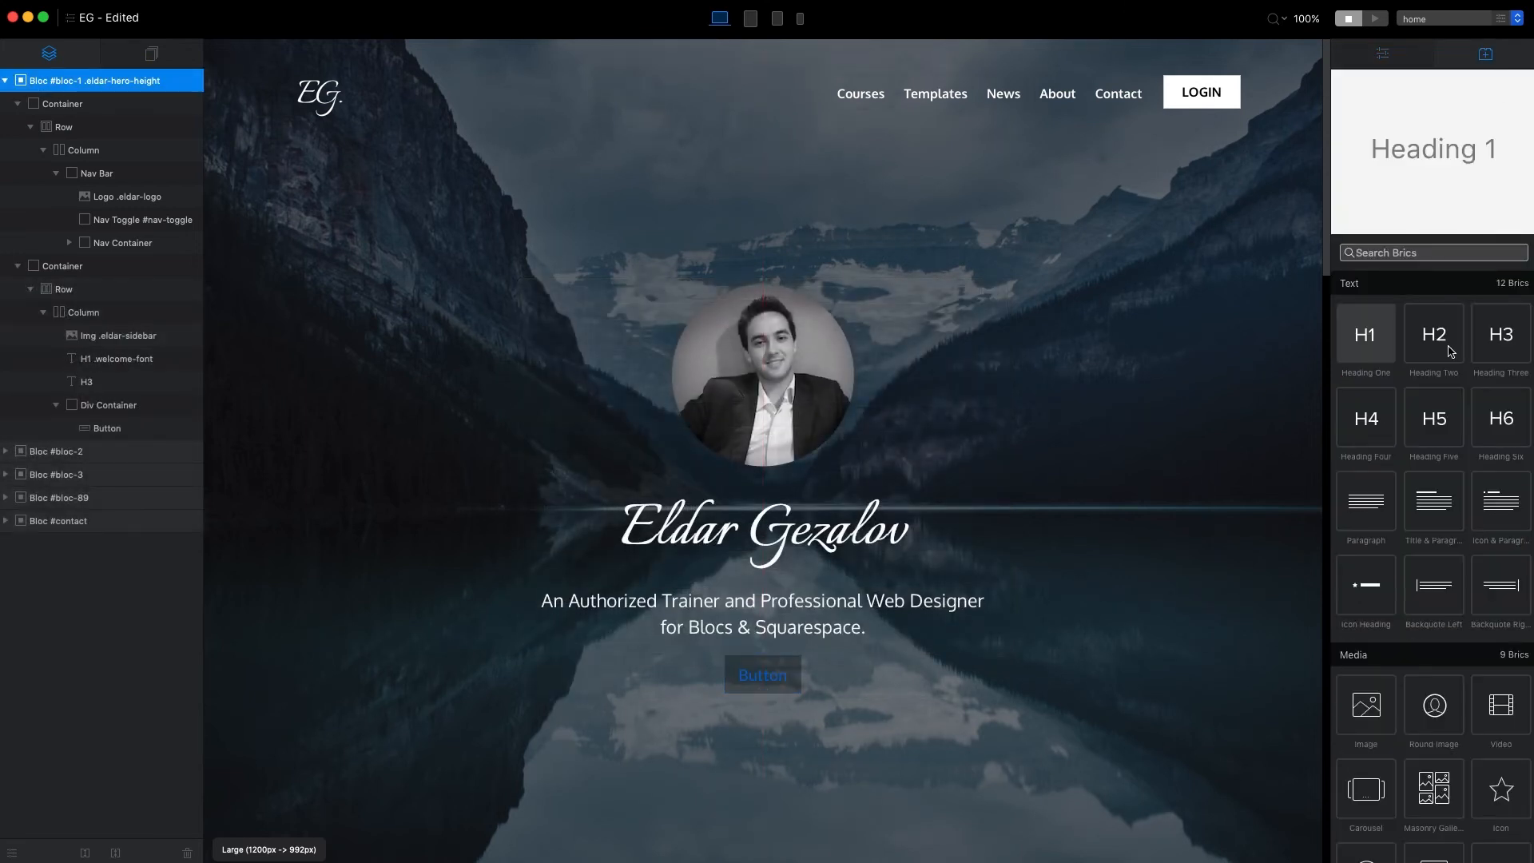
scroll(down, 3)
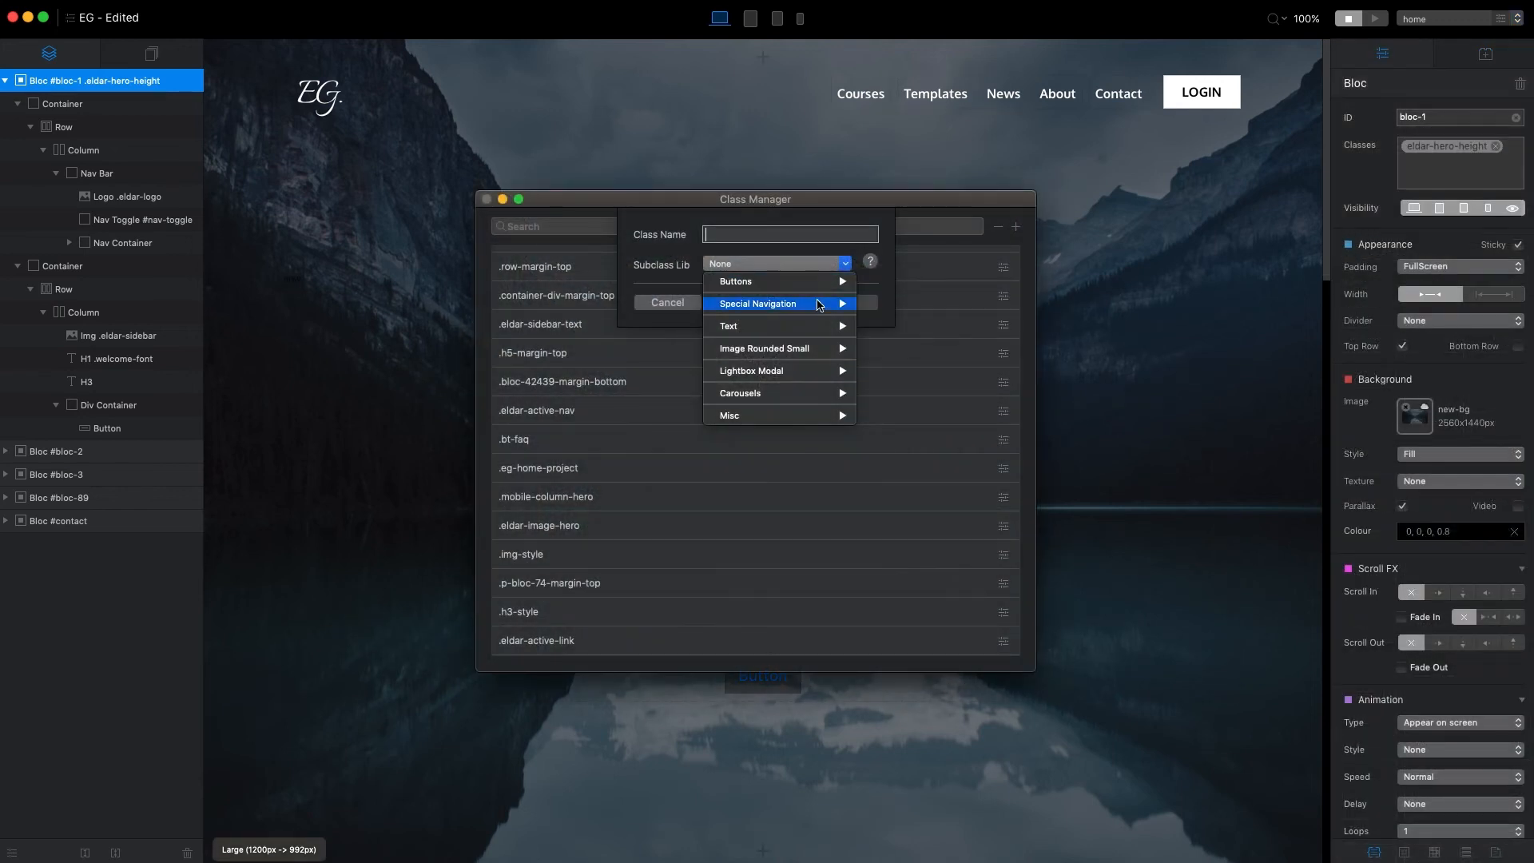
mouse_move(820, 348)
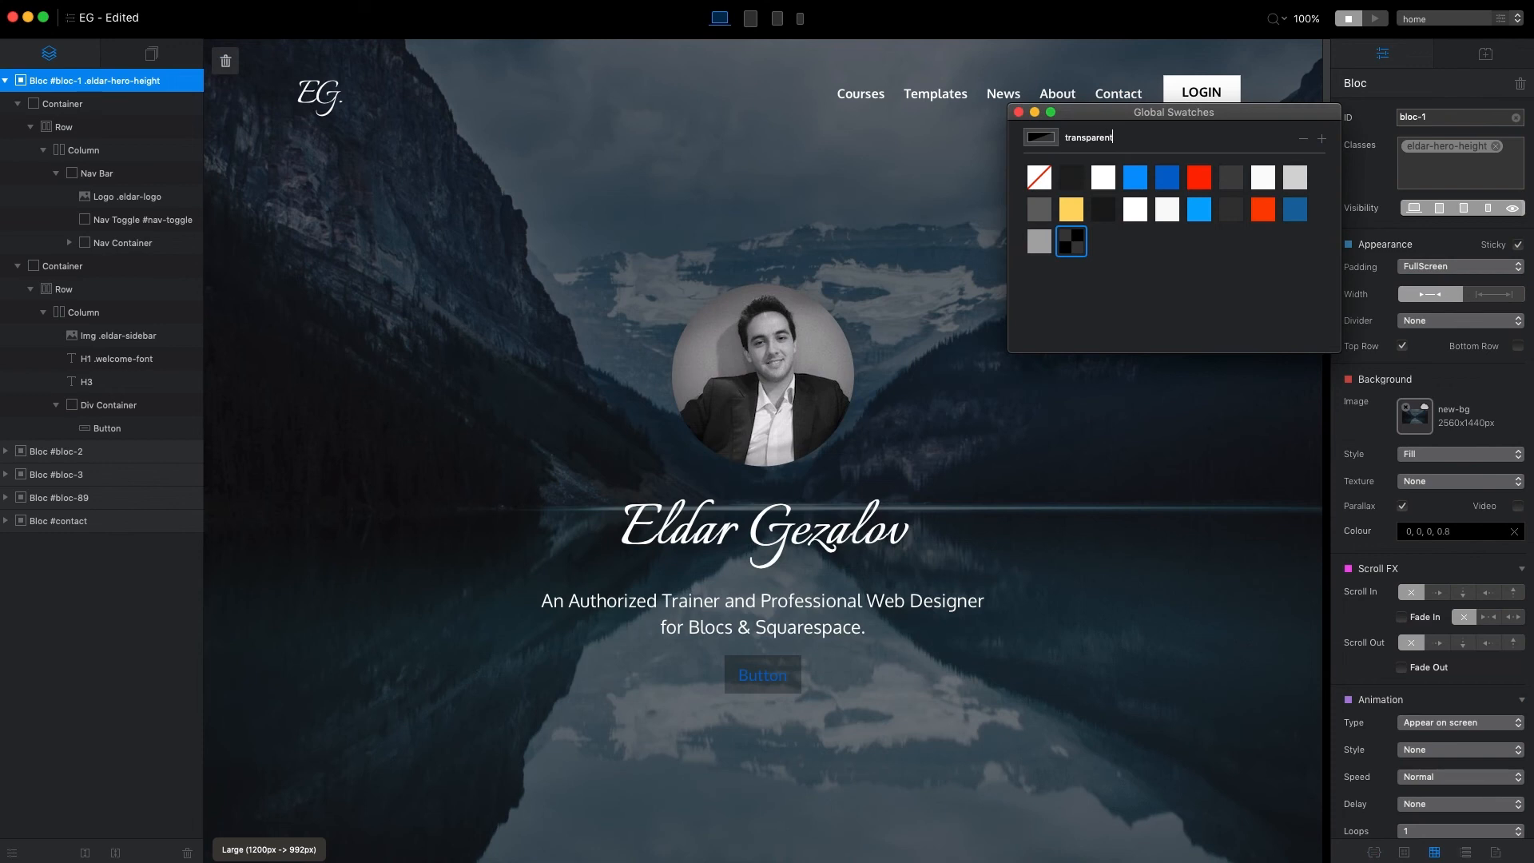
Finish naming the dark translucent global swatch 'transparent black'.
text(black)
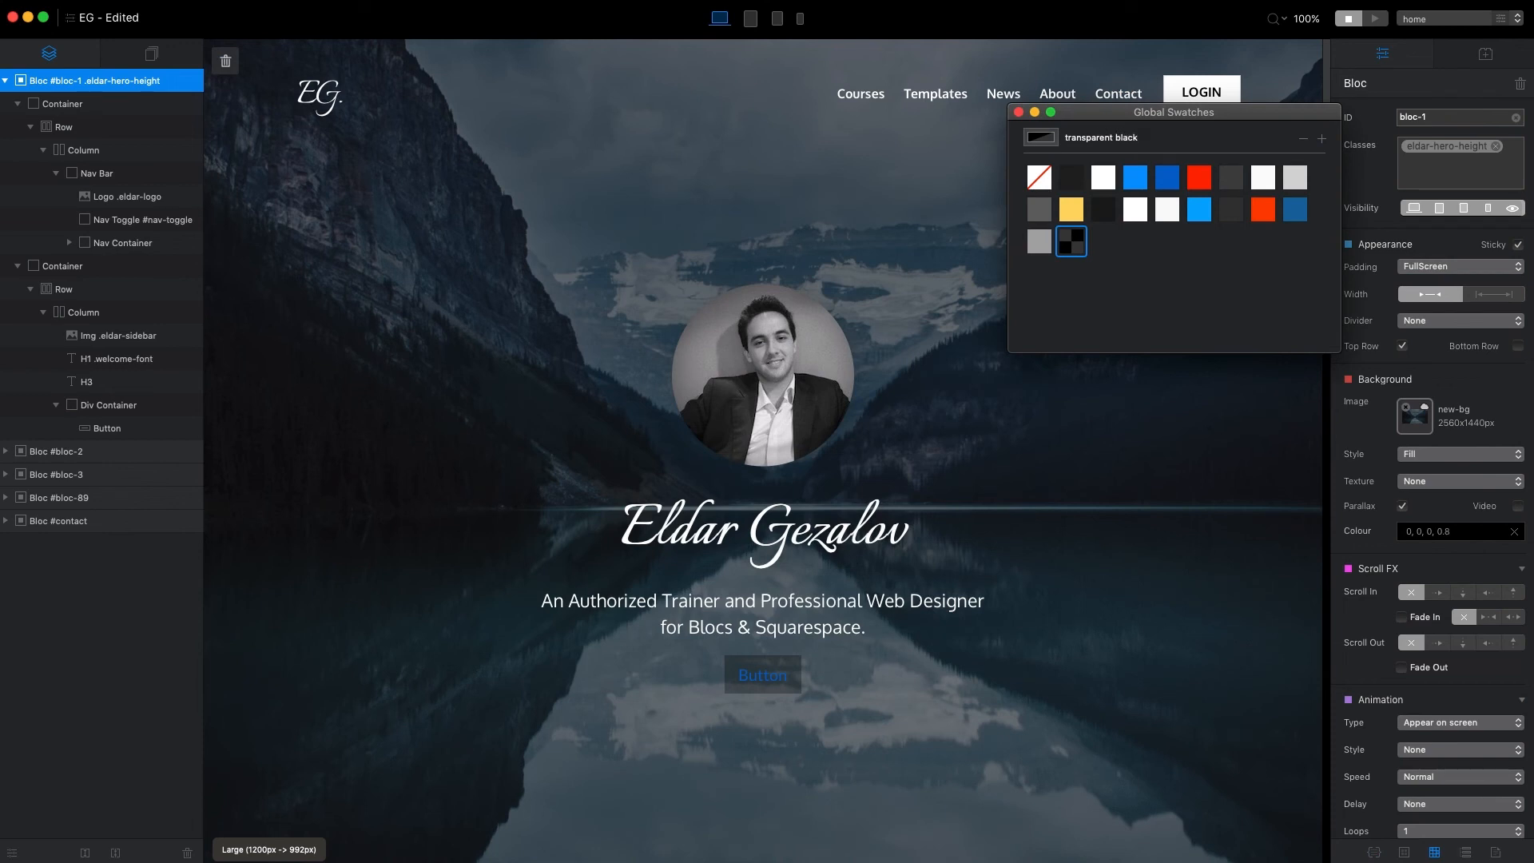
click(1018, 112)
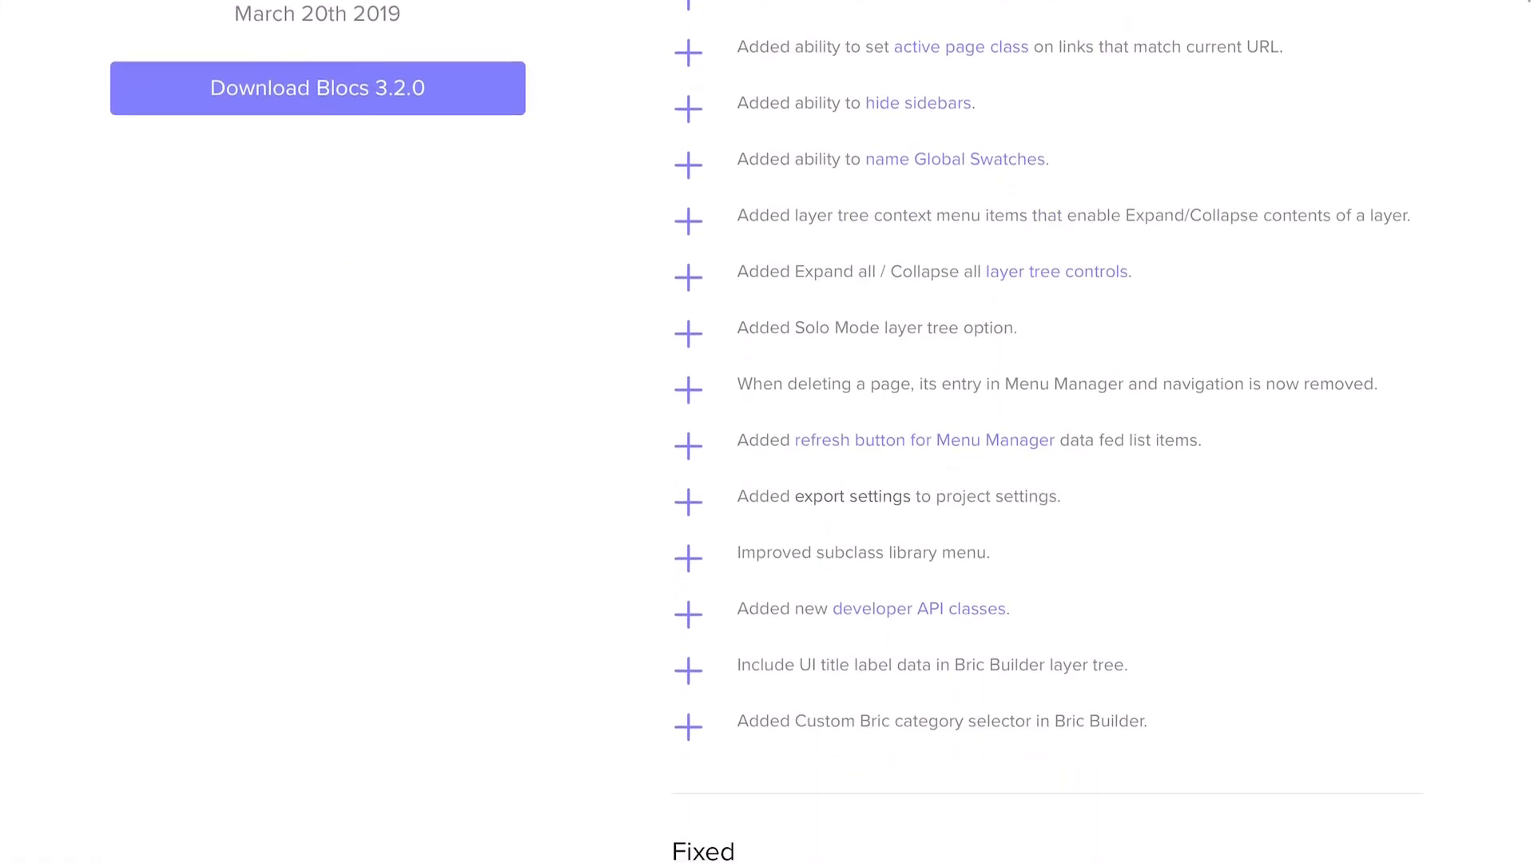
Scroll the Blocs 3.2.0 release notes from the Added features into the Fixed list.
scroll(down, 3)
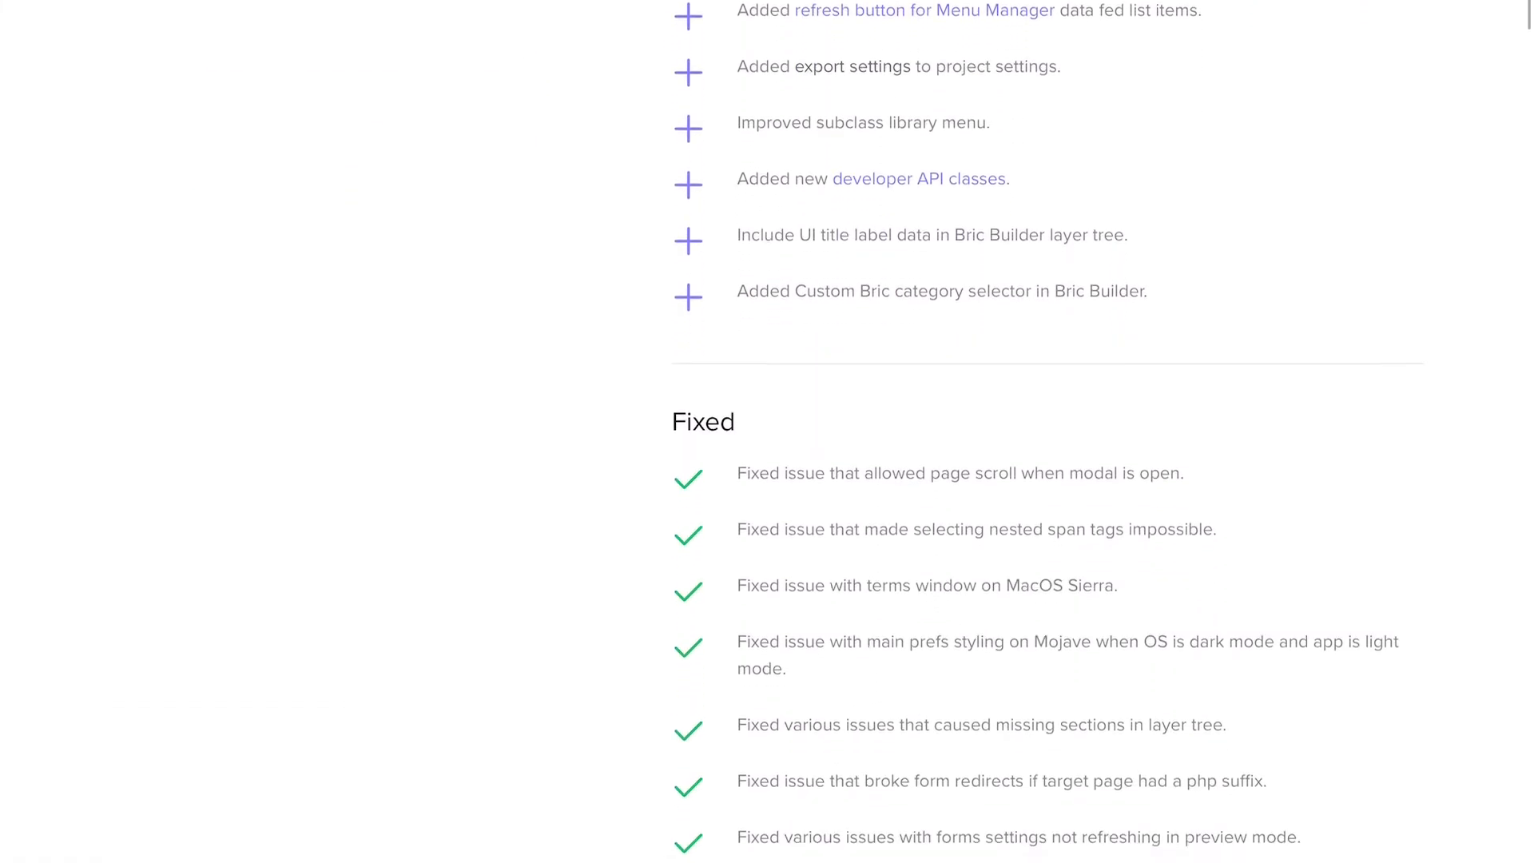
scroll(down, 3)
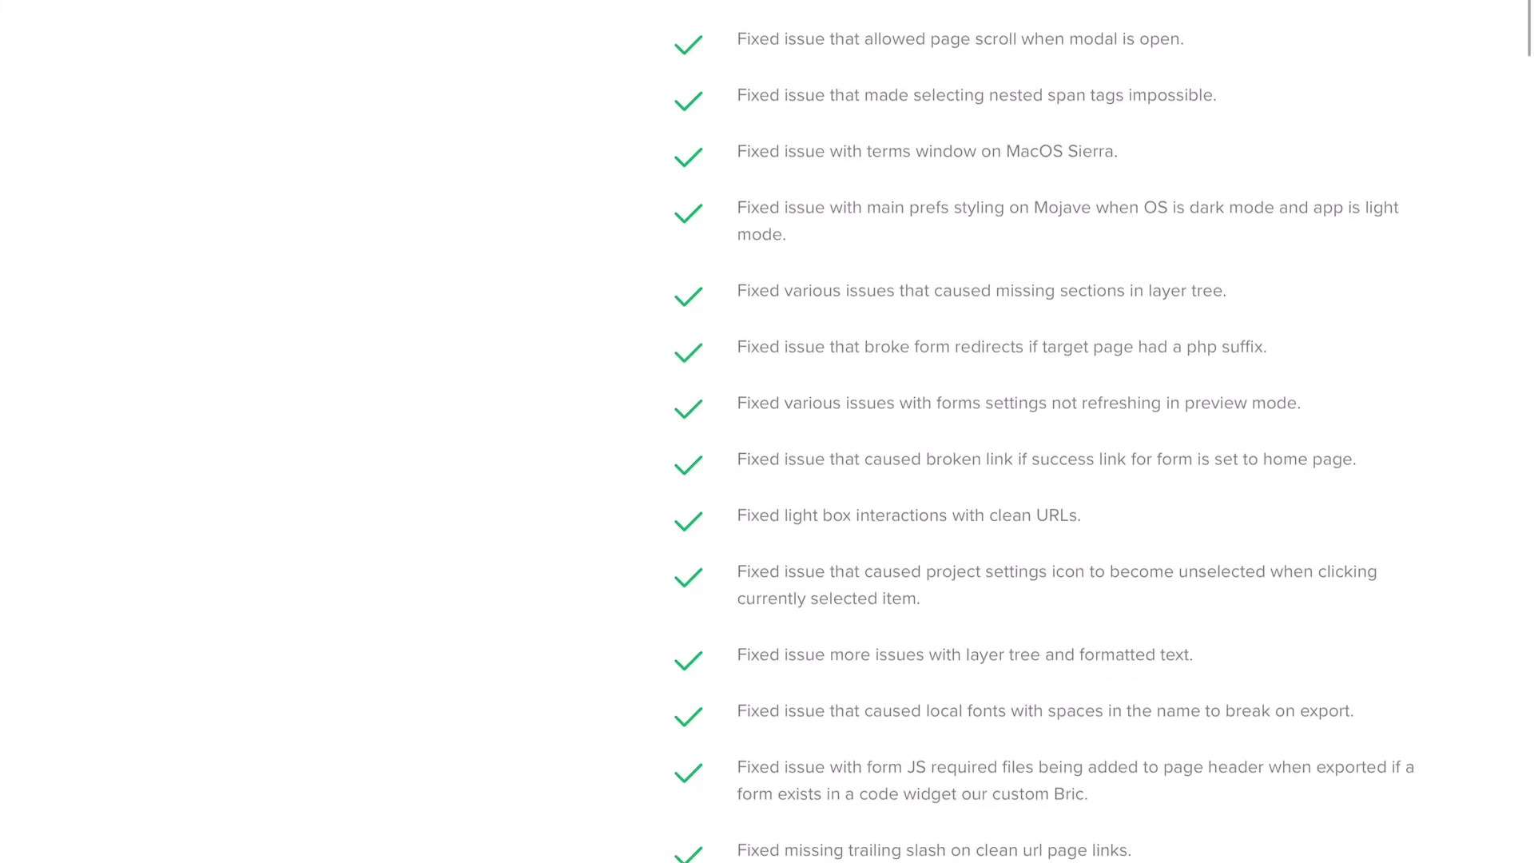
scroll(down, 3)
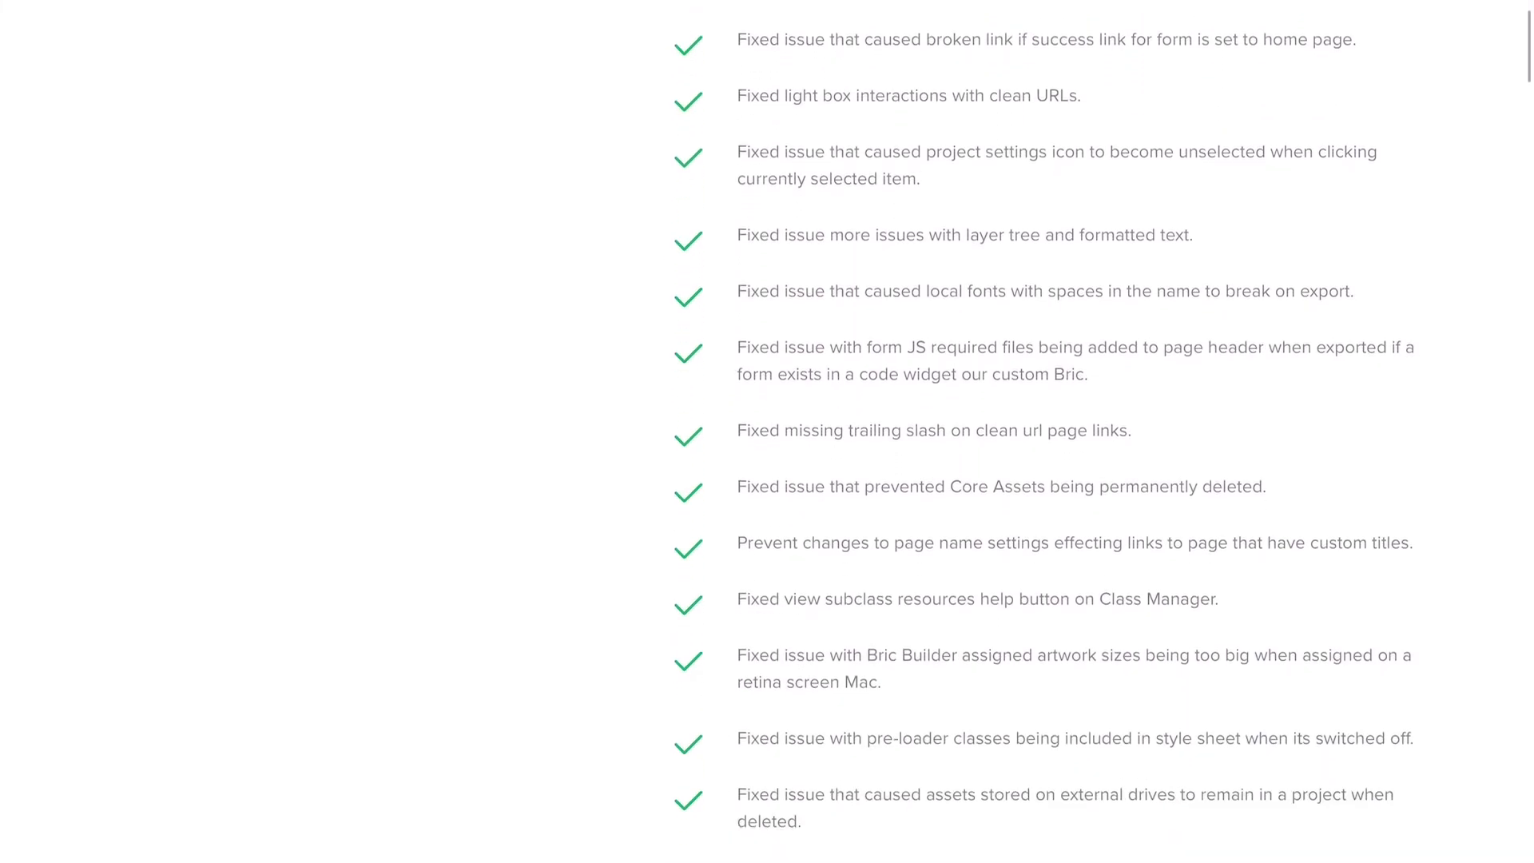